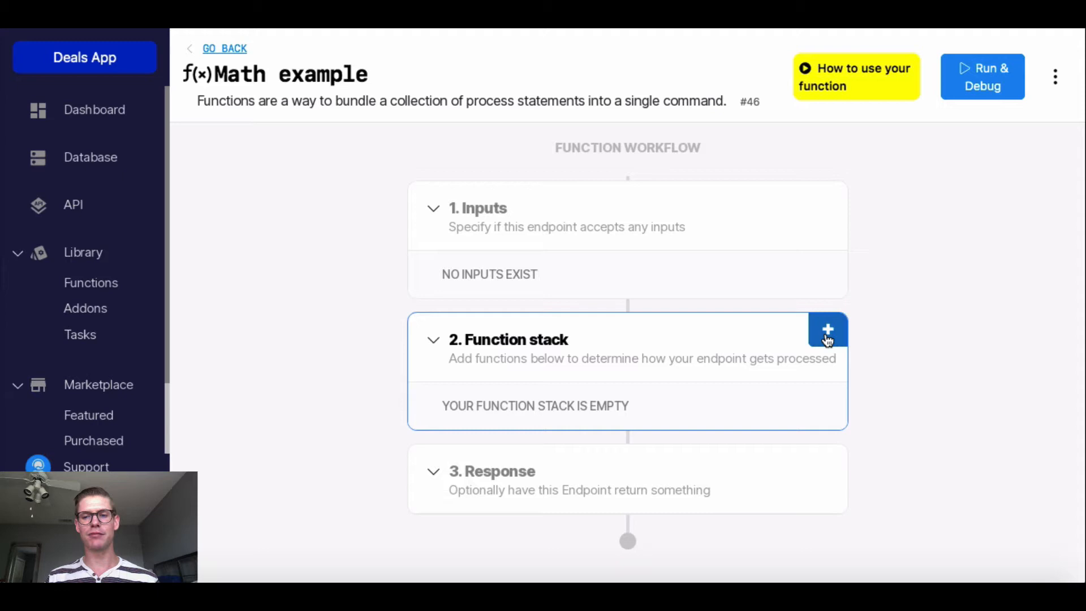
# Step: Browse the add-step panel's math operators, then close it without adding anything
pyautogui.click(827, 330)
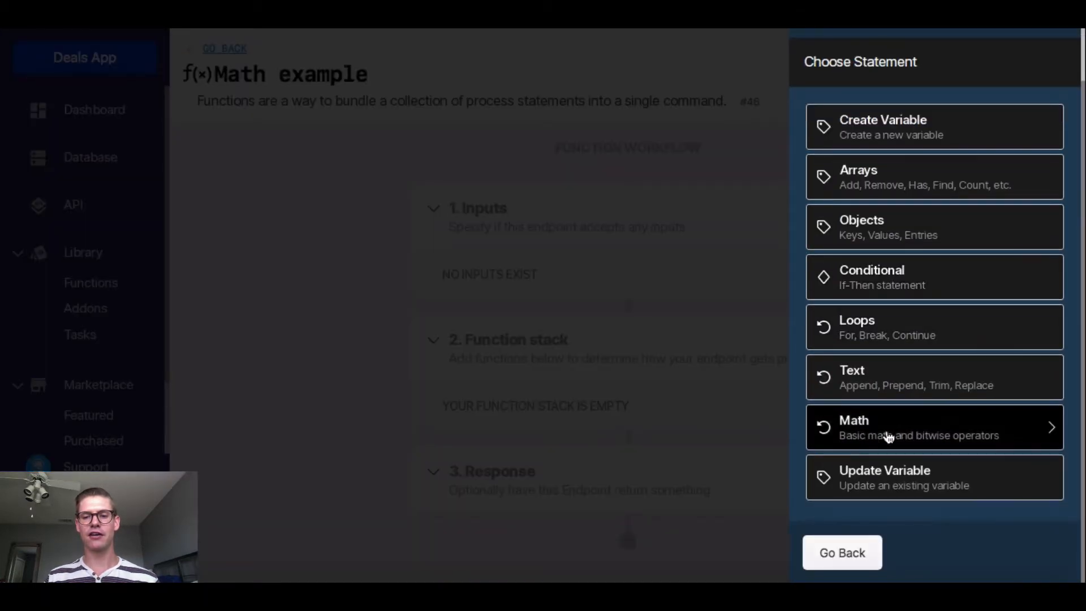
pyautogui.click(928, 427)
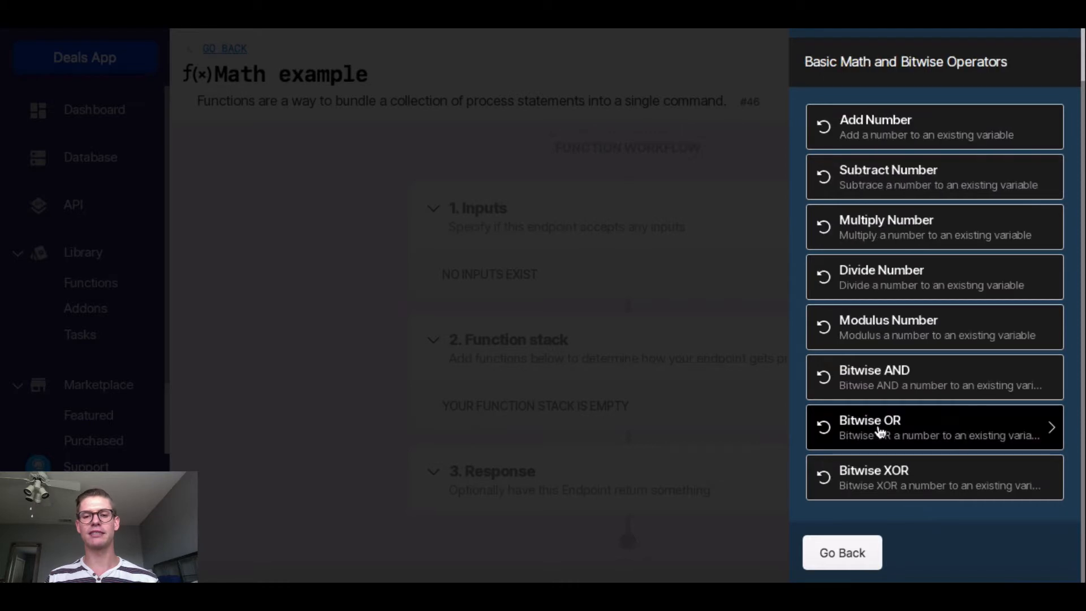
pyautogui.moveTo(875, 136)
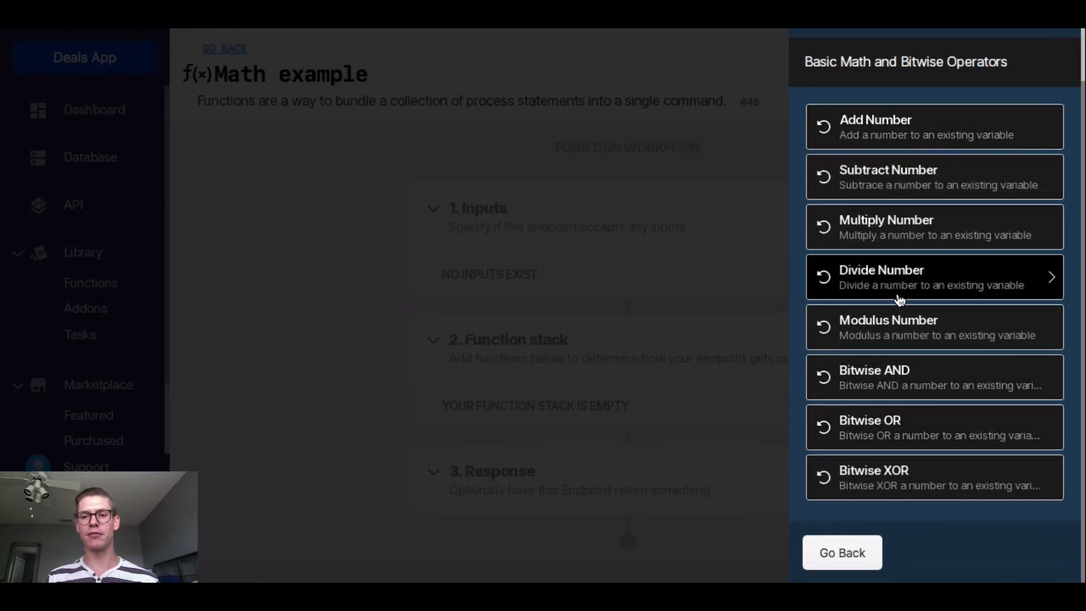
pyautogui.moveTo(893, 232)
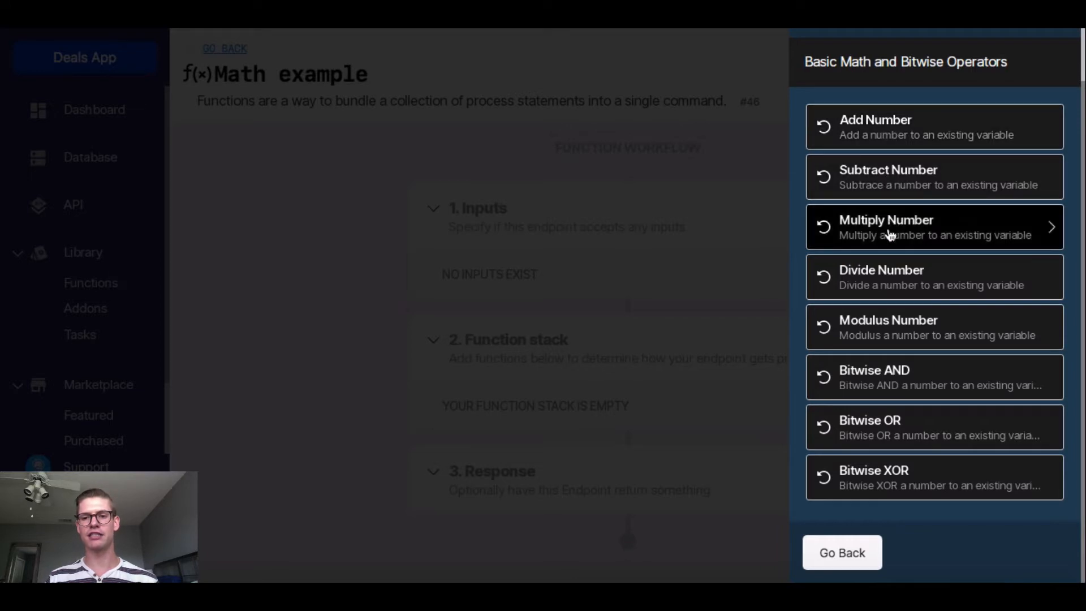
pyautogui.moveTo(878, 377)
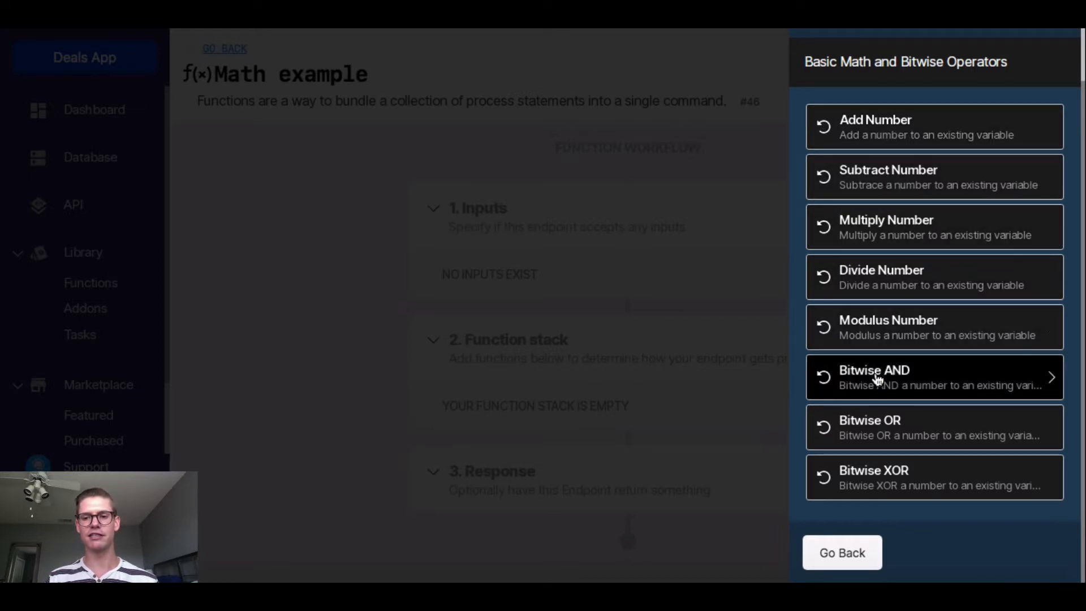
pyautogui.moveTo(842, 552)
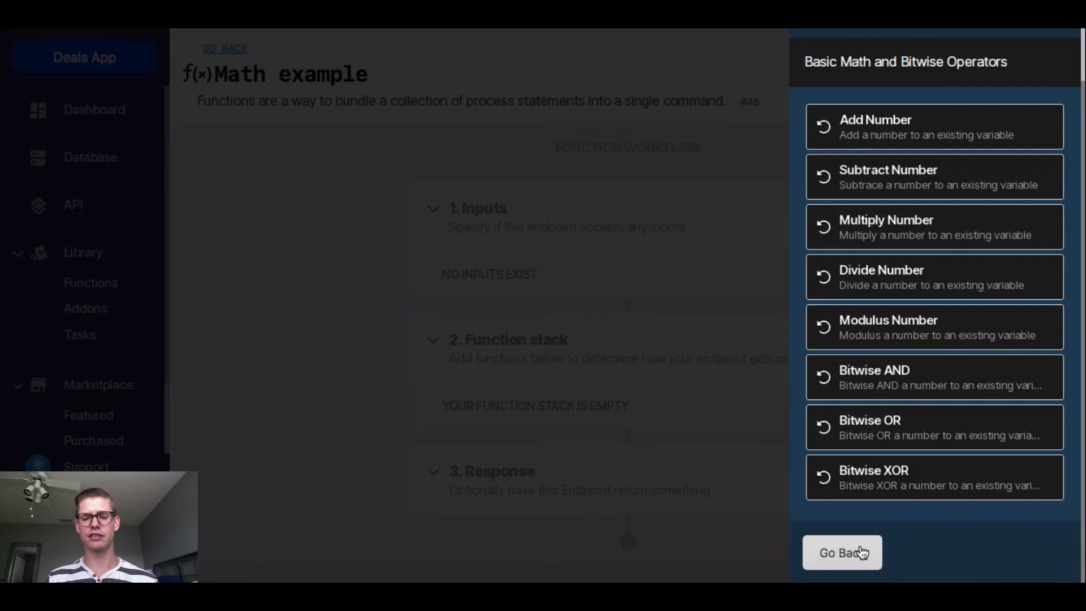
pyautogui.click(842, 553)
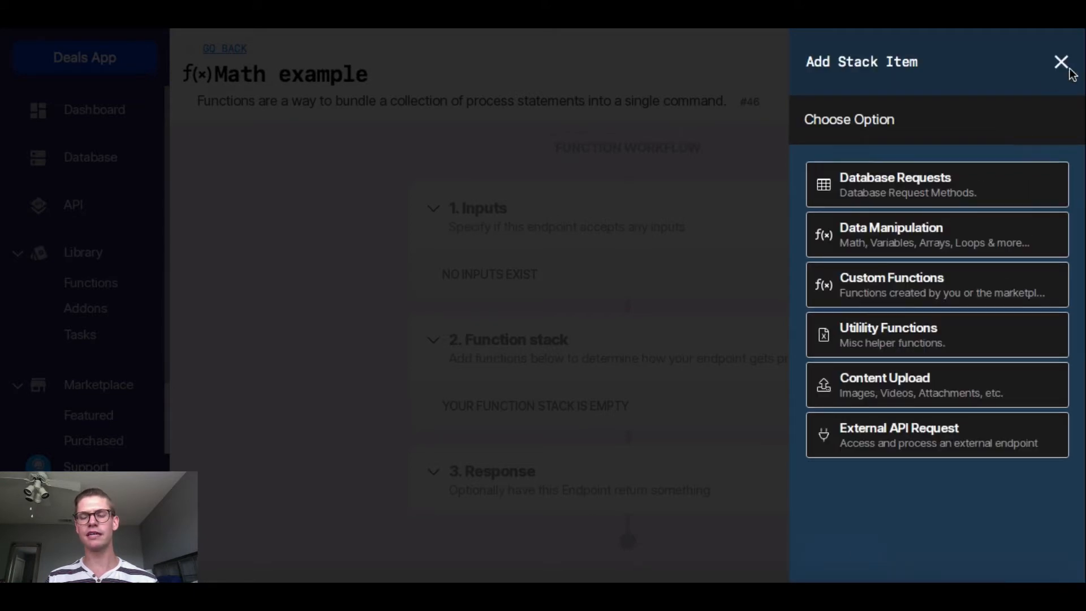
pyautogui.click(1061, 61)
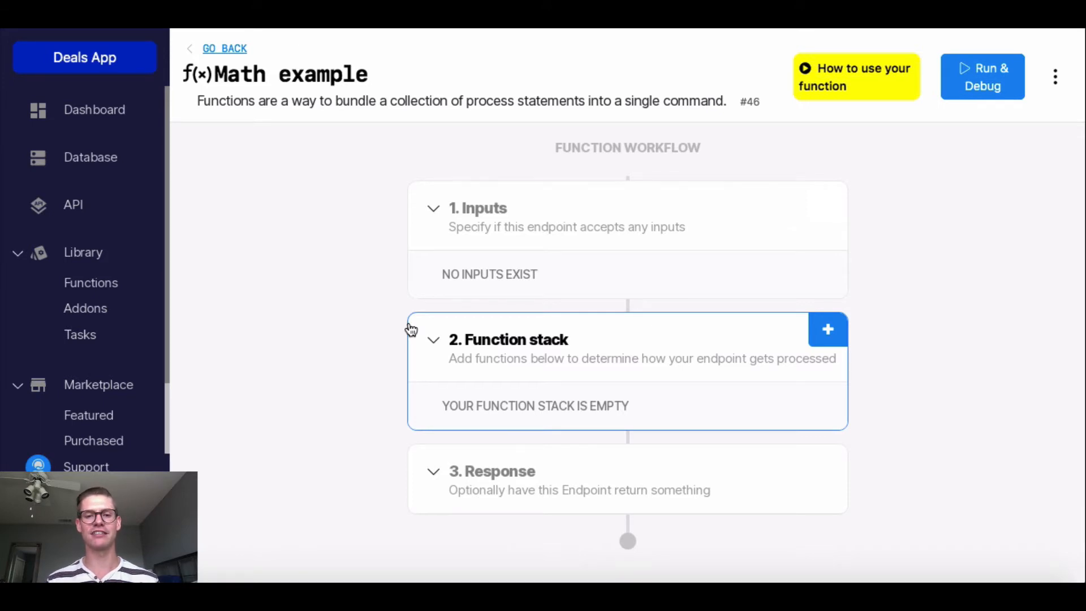
pyautogui.moveTo(900, 398)
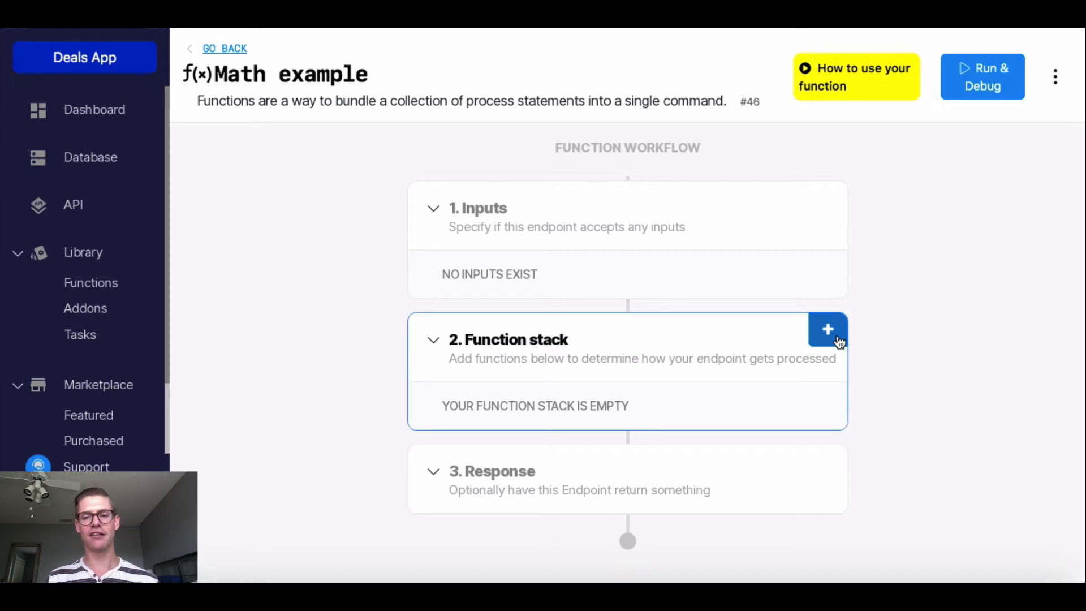
# Step: Add and save a Create Variable step var_1 with integer value 80
pyautogui.click(826, 330)
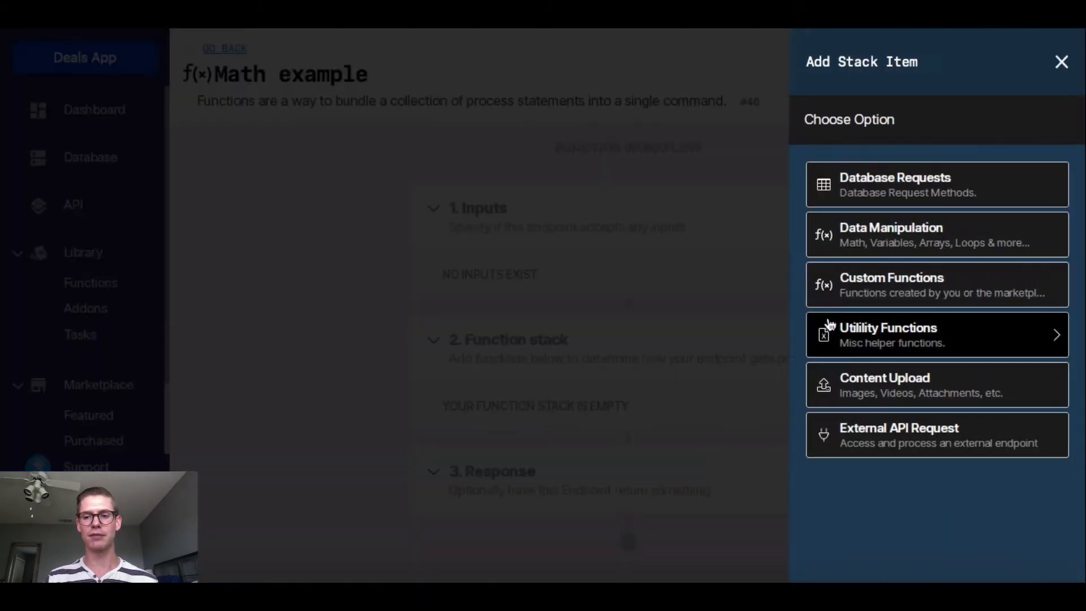
pyautogui.click(935, 234)
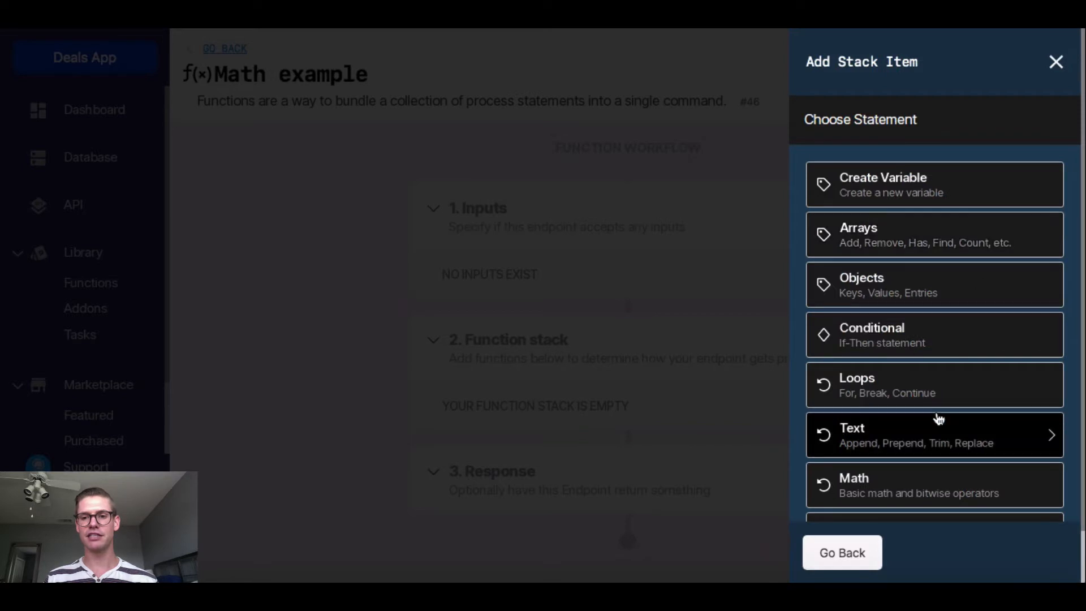
pyautogui.click(933, 183)
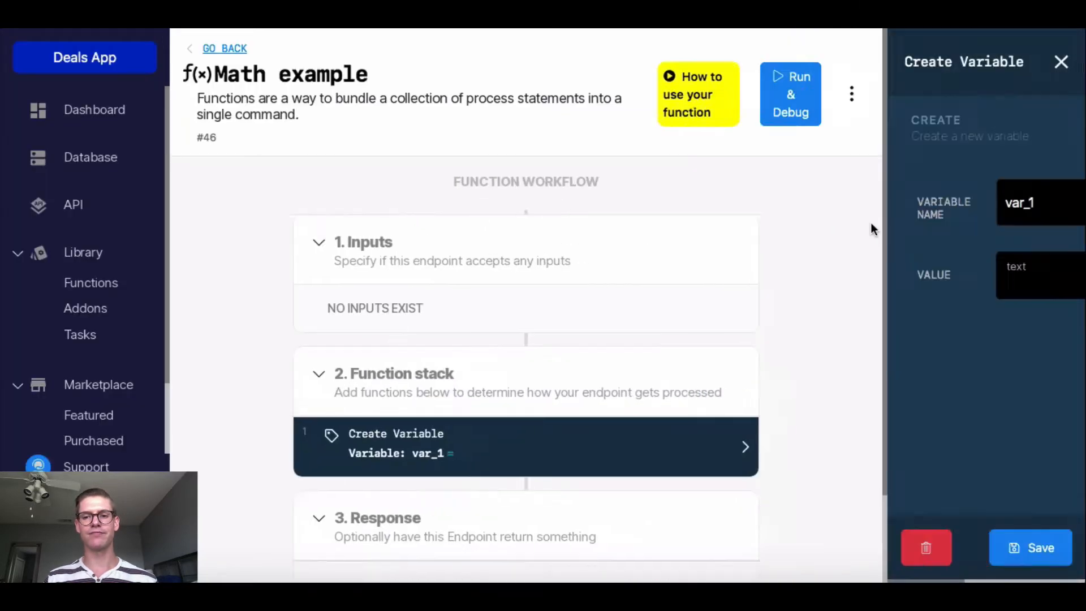
pyautogui.click(1039, 275)
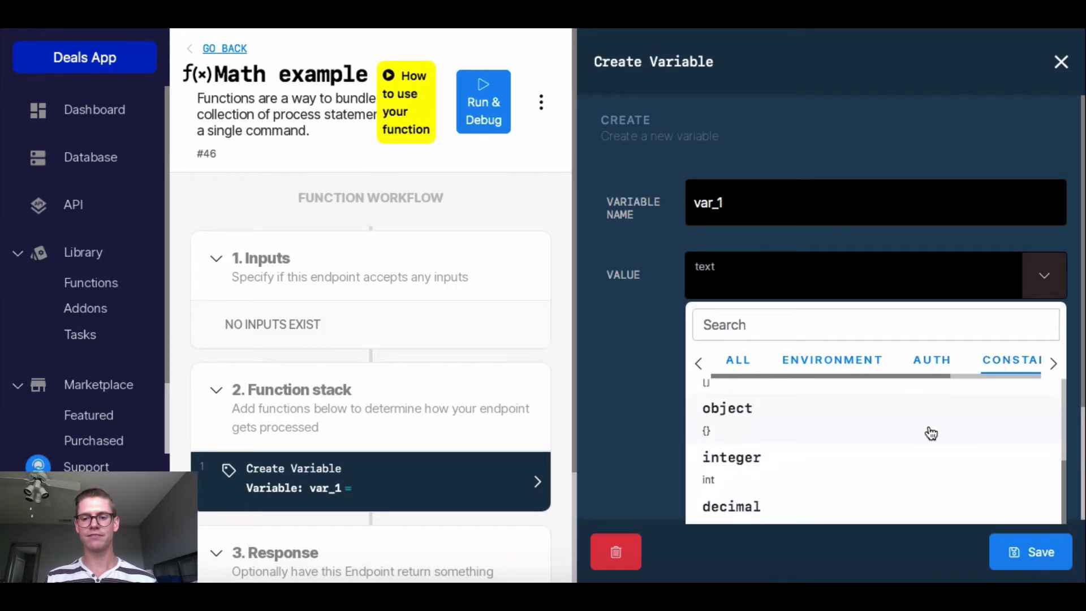
pyautogui.click(730, 457)
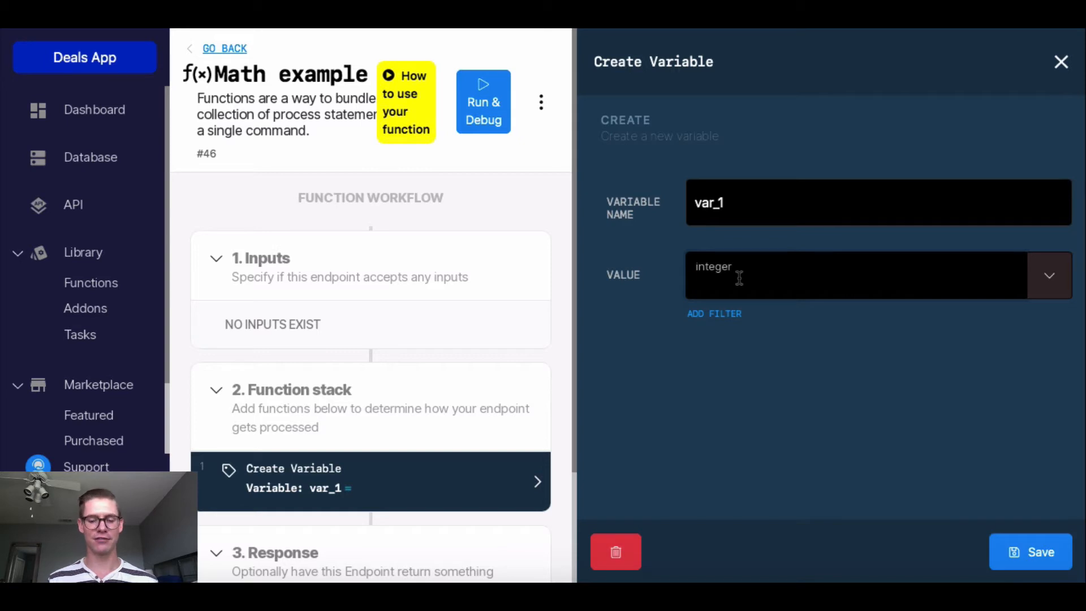
pyautogui.write('80')
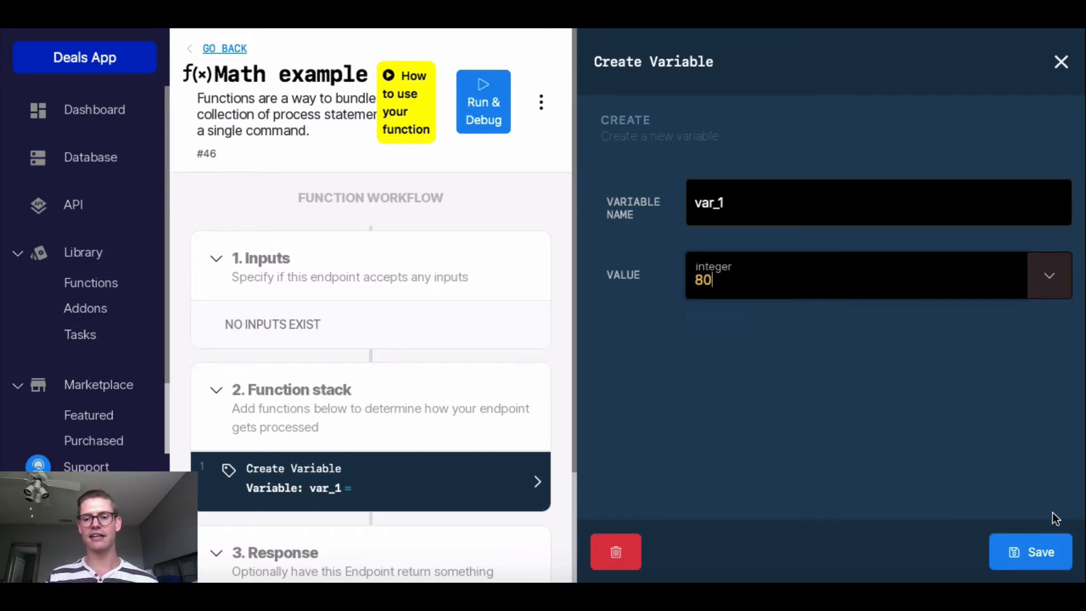
pyautogui.click(1030, 552)
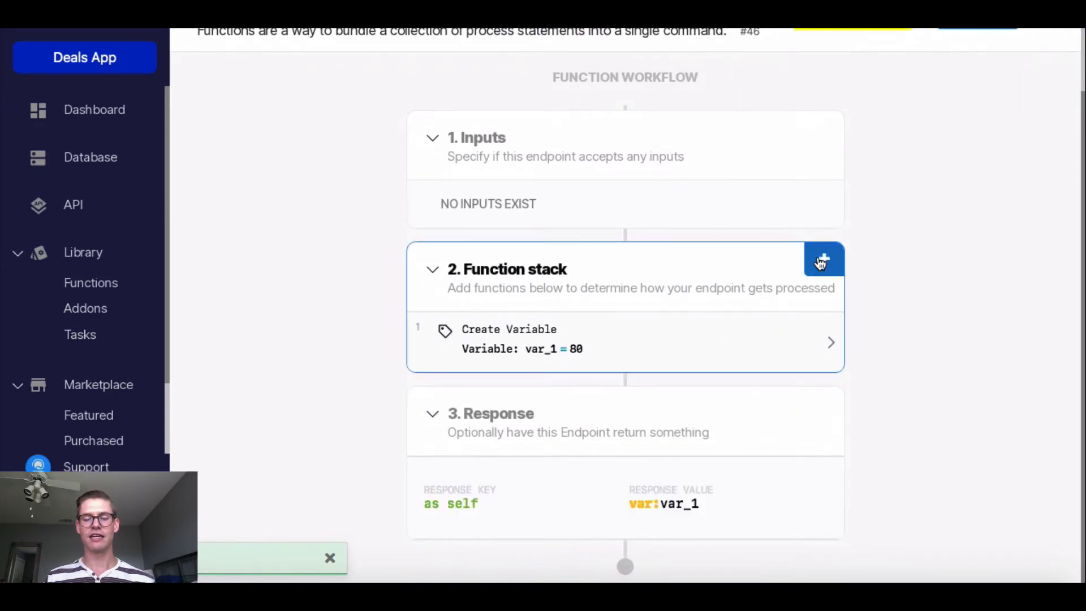
# Step: Add a Subtract Number step taking 32 from var_1, then test-run it to get 48
pyautogui.click(822, 260)
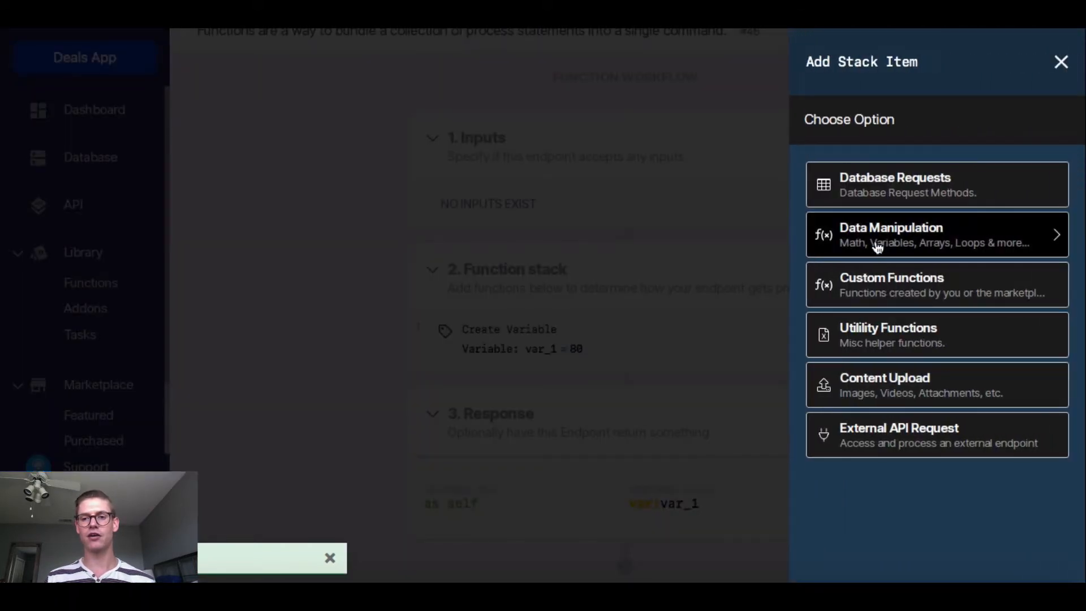
pyautogui.click(937, 234)
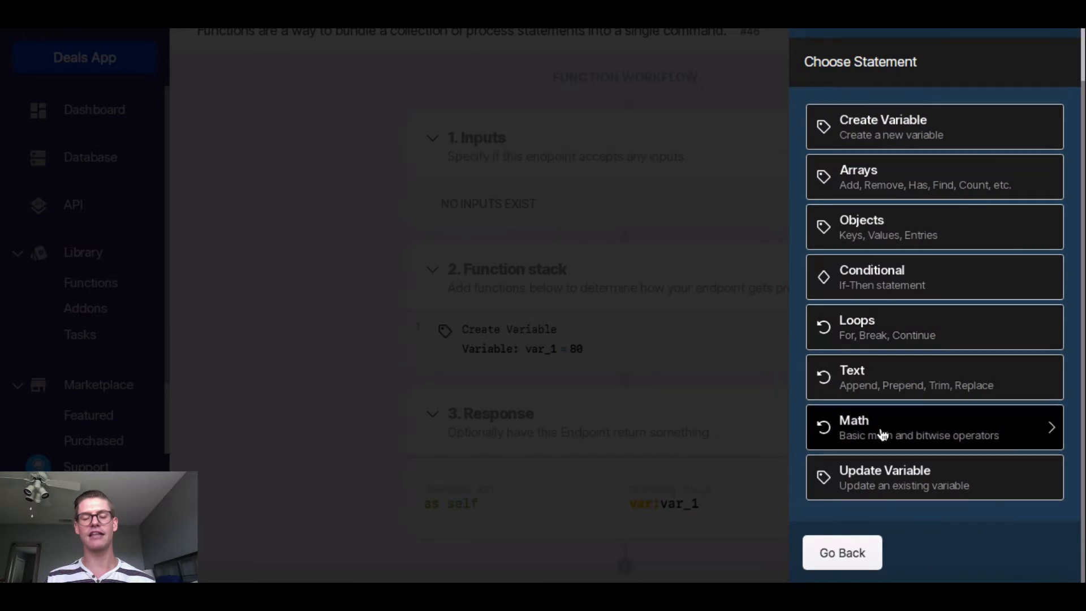
pyautogui.click(932, 428)
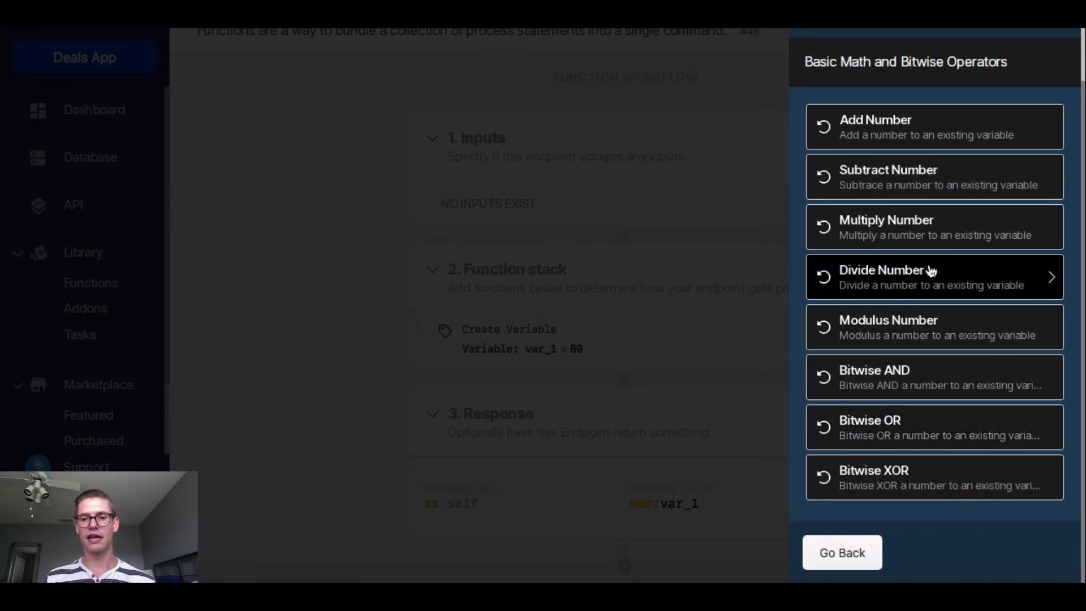
pyautogui.click(933, 176)
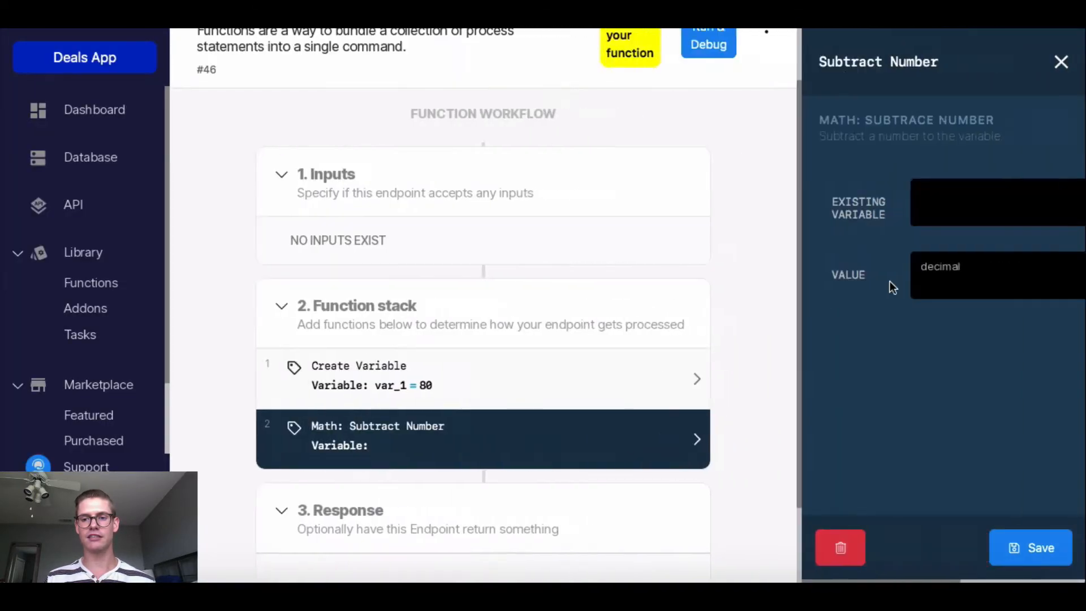
pyautogui.click(990, 203)
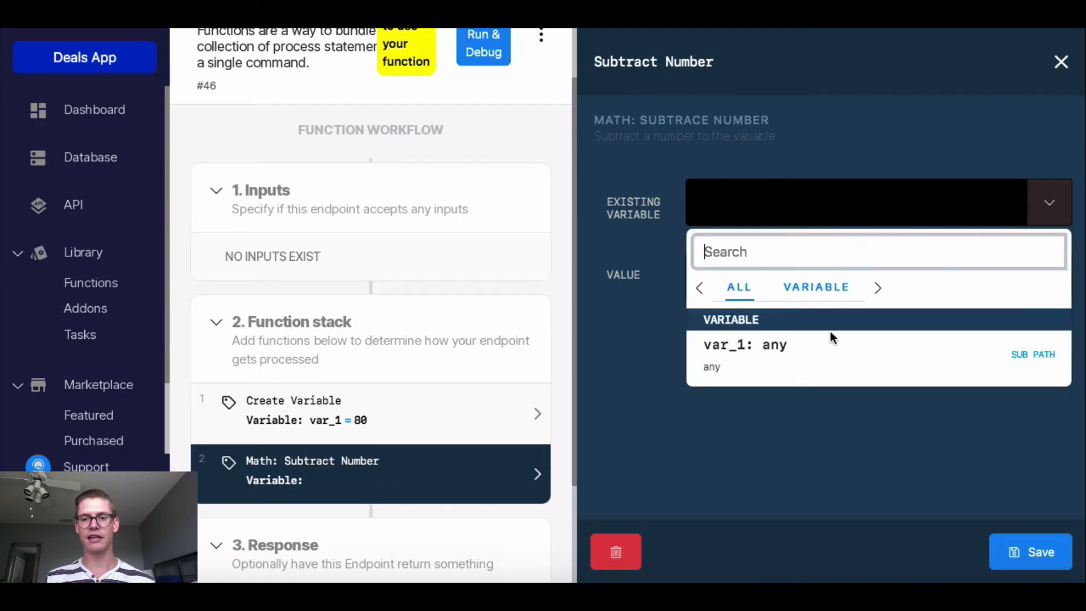
pyautogui.click(744, 345)
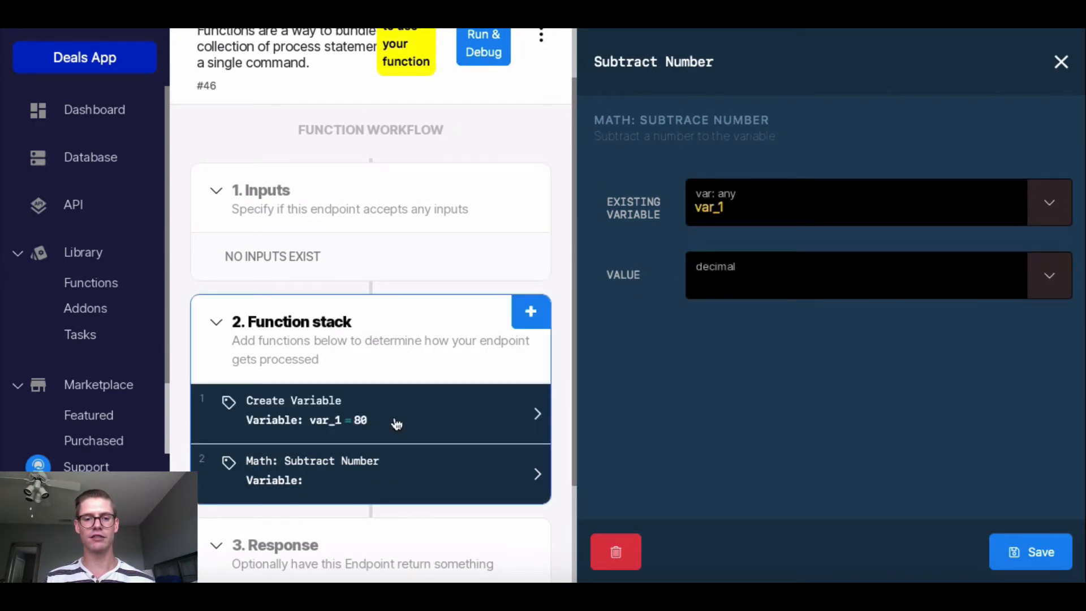
pyautogui.click(831, 275)
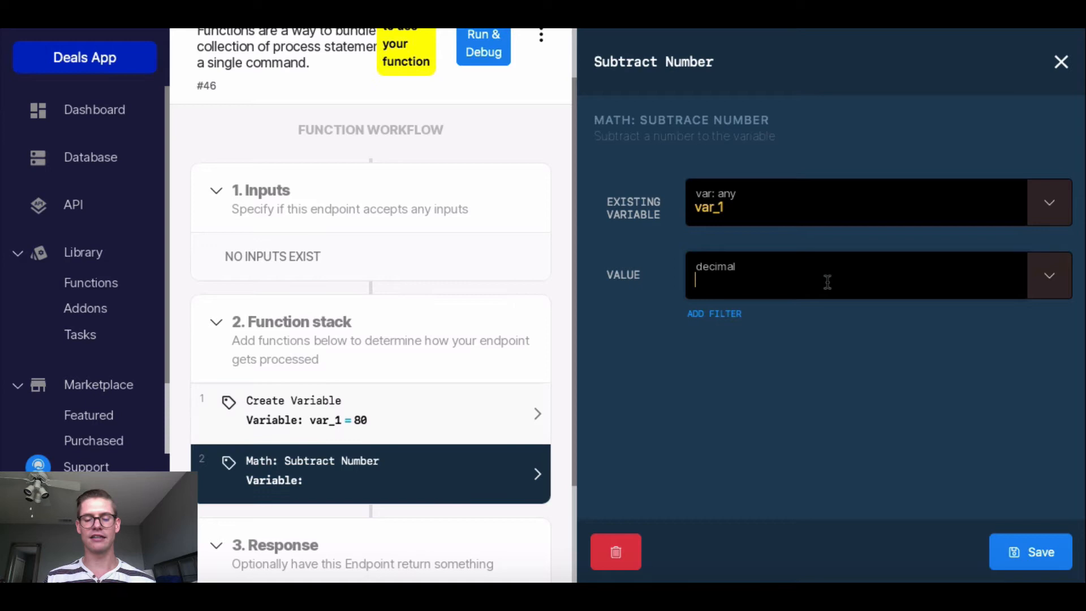
pyautogui.write('32')
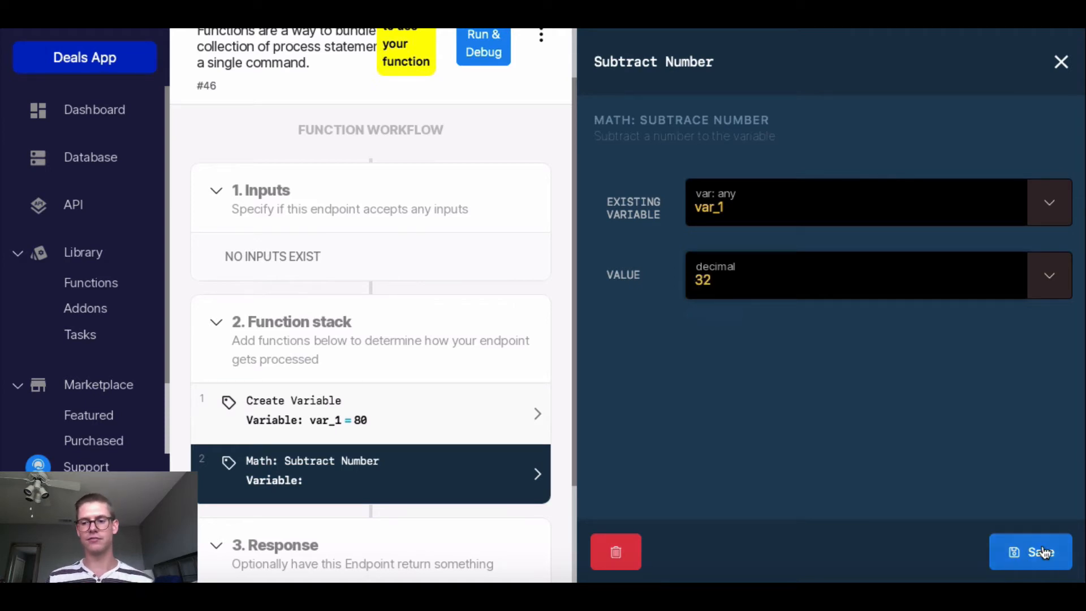
pyautogui.click(1030, 552)
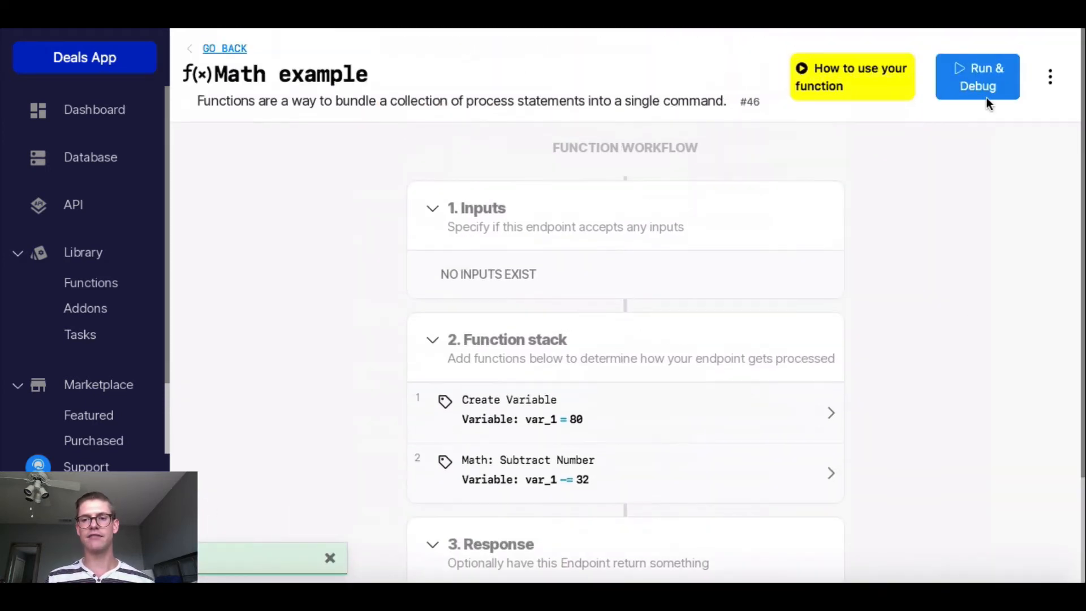
pyautogui.click(976, 77)
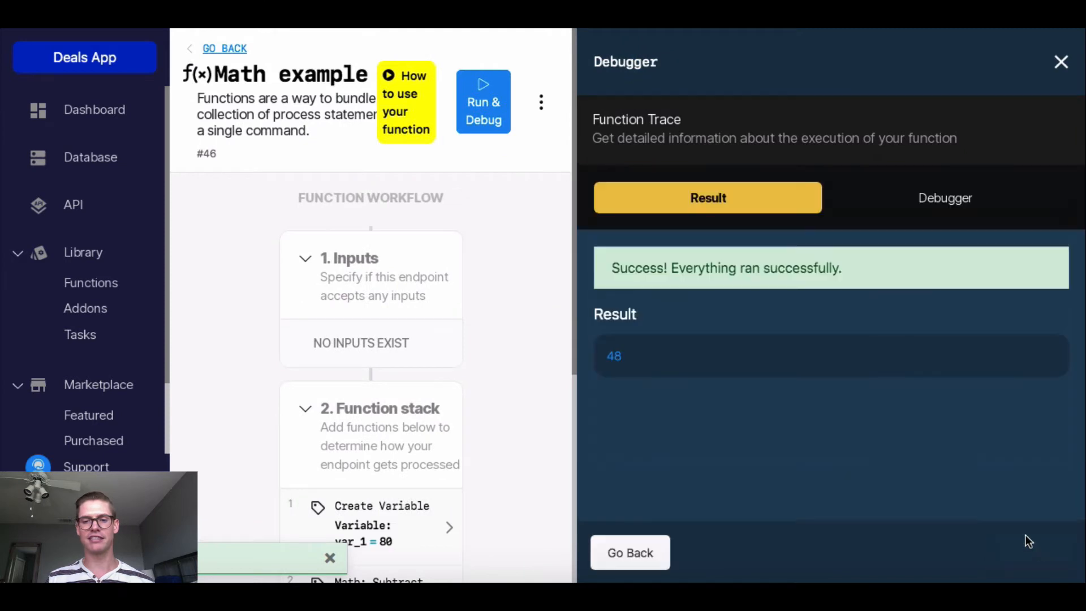
pyautogui.moveTo(961, 166)
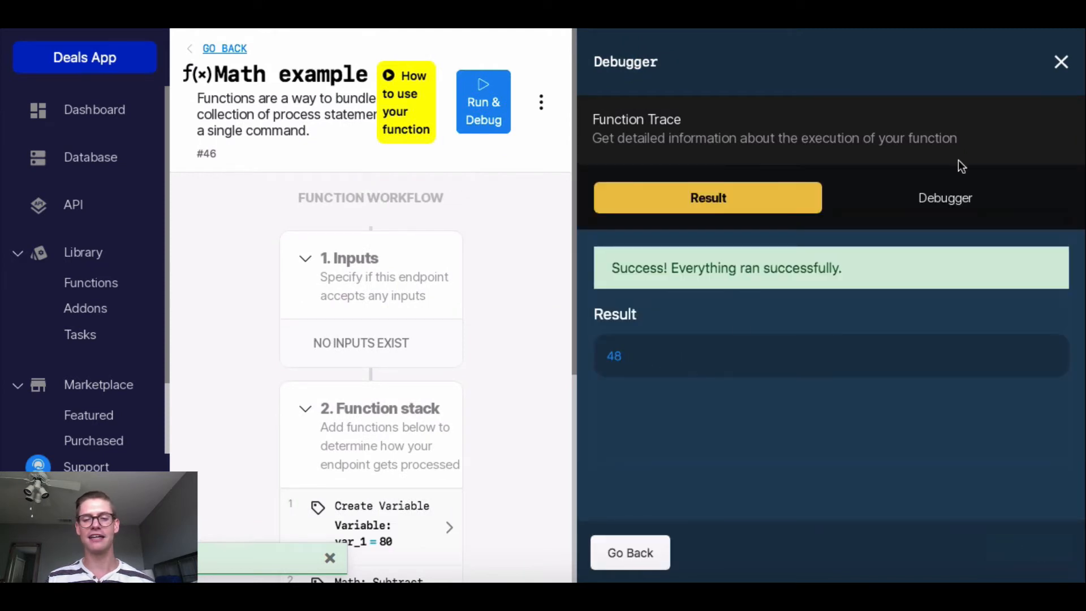
pyautogui.click(1060, 61)
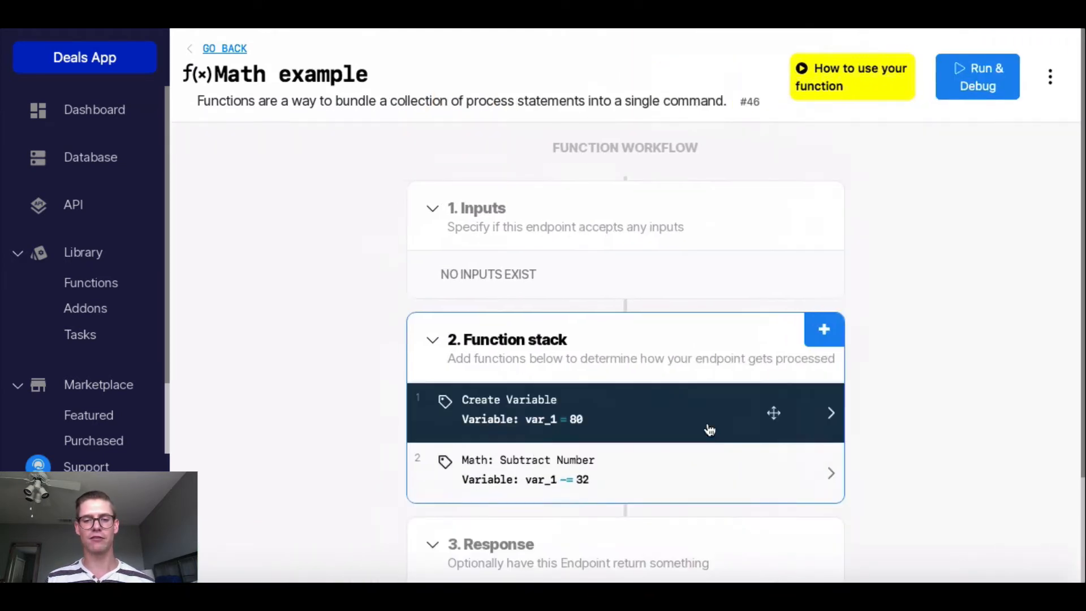
# Step: Add and save a Multiply Number step multiplying var_1 by 5
pyautogui.click(824, 329)
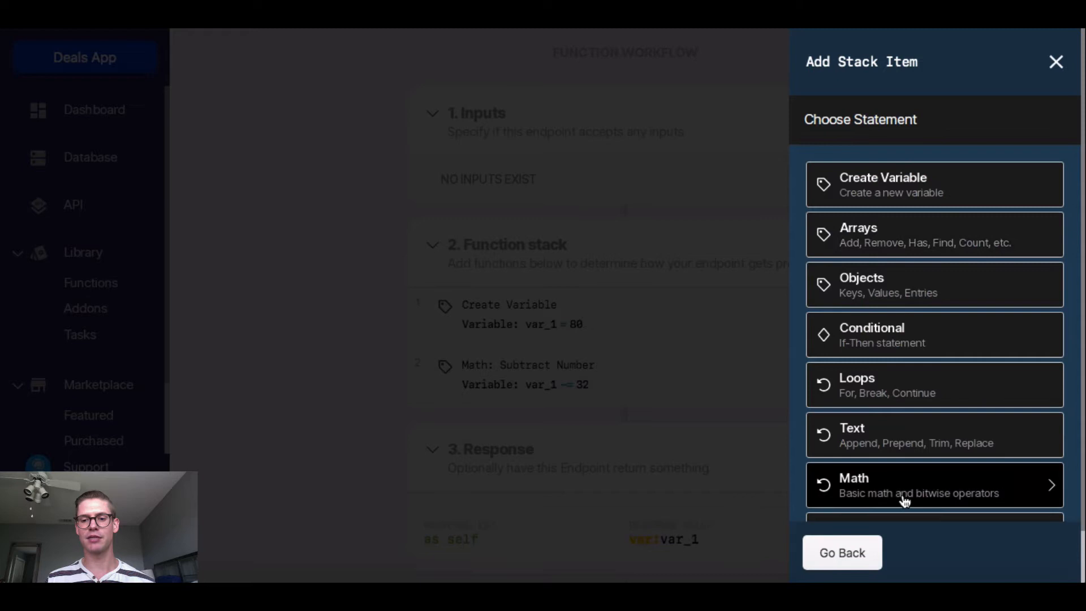
pyautogui.click(934, 485)
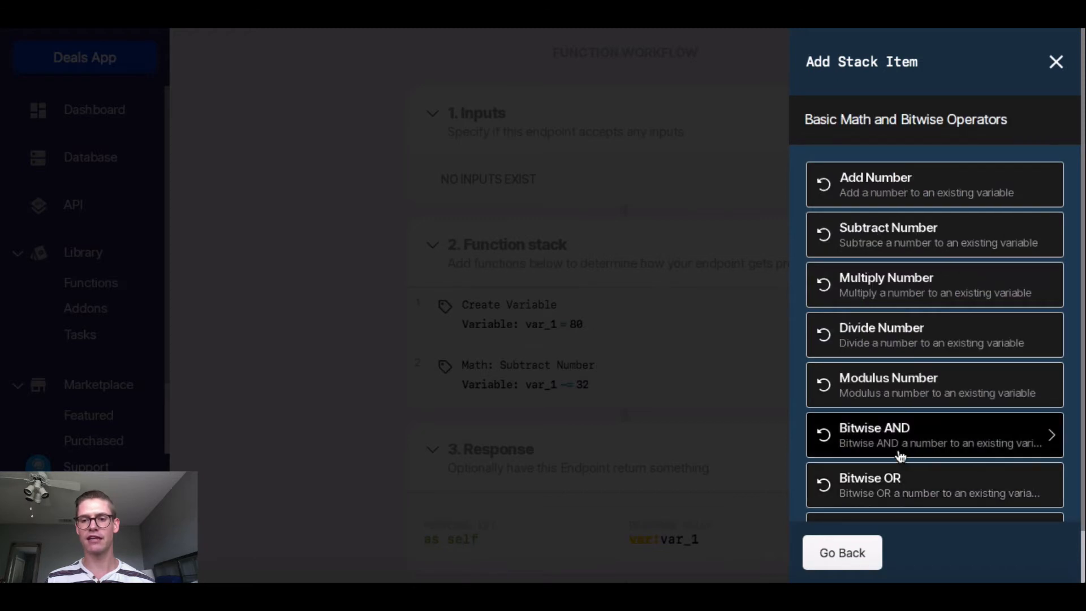
pyautogui.click(934, 284)
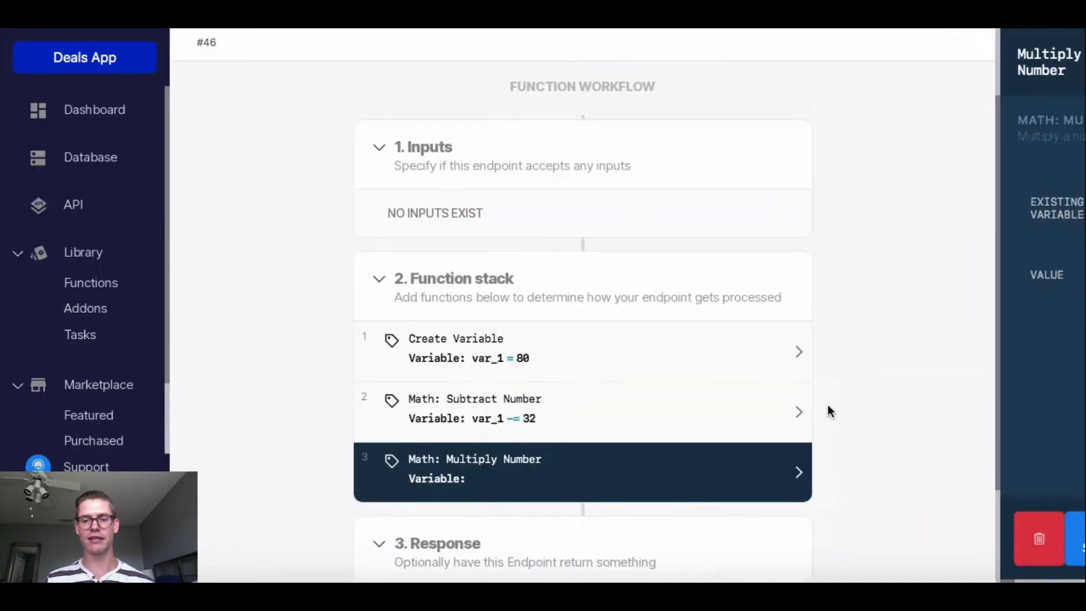
pyautogui.click(1039, 202)
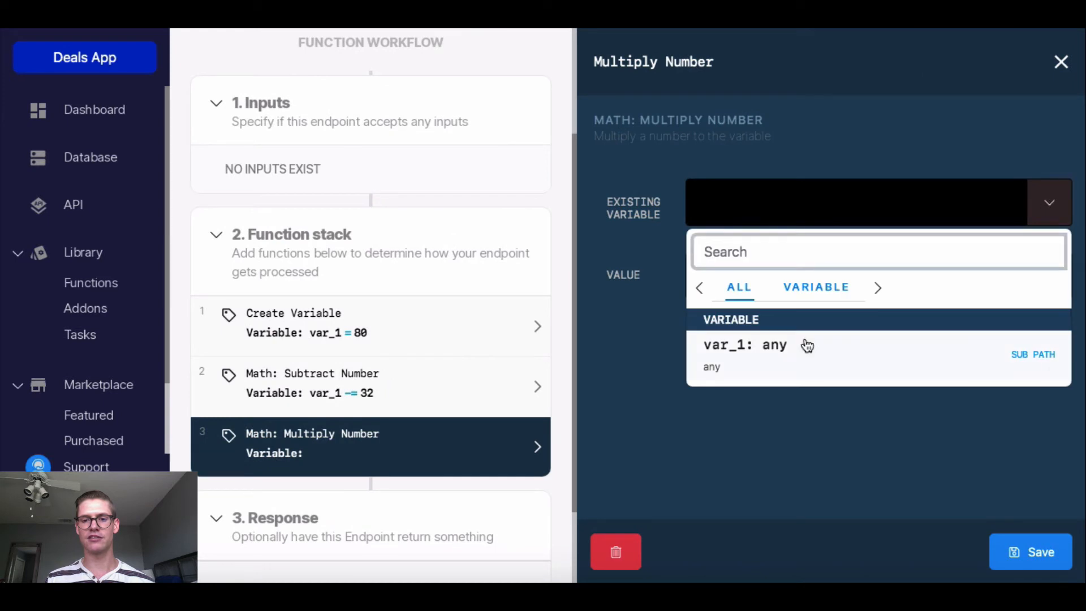
pyautogui.click(725, 345)
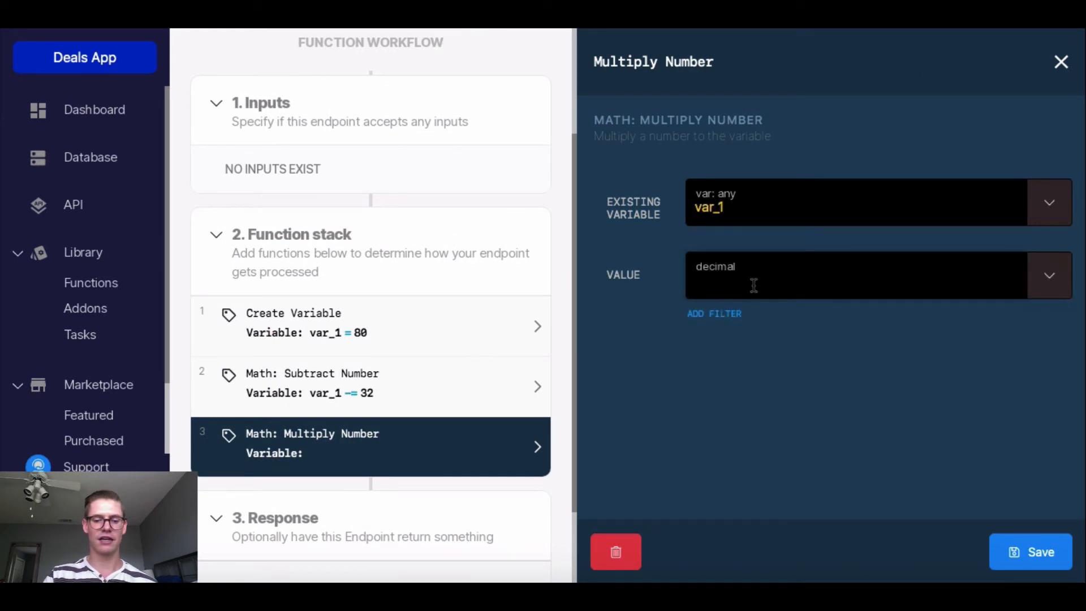
pyautogui.write('5')
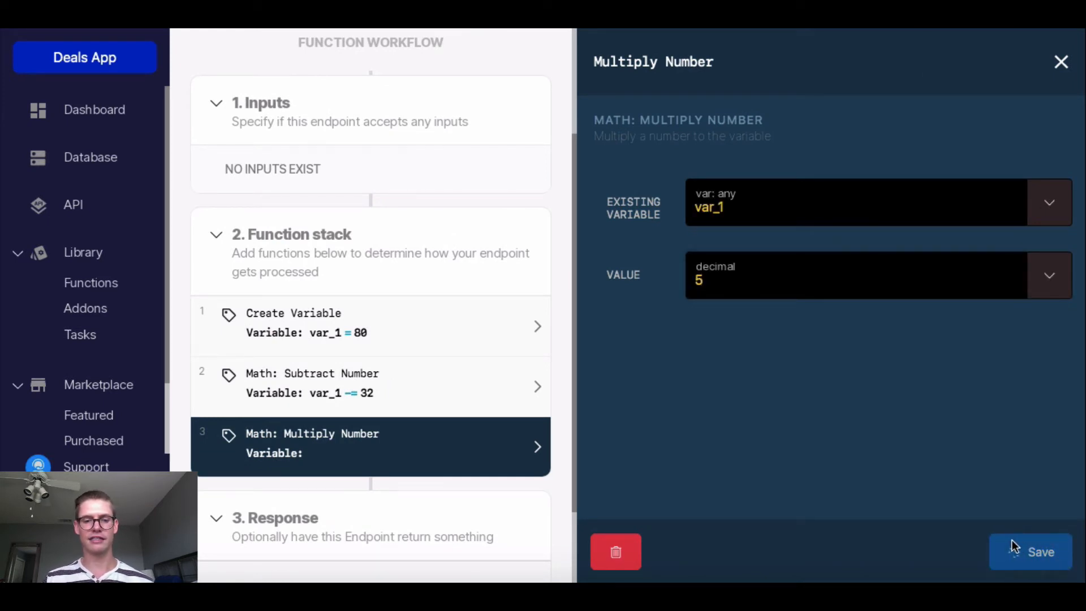
pyautogui.click(1030, 551)
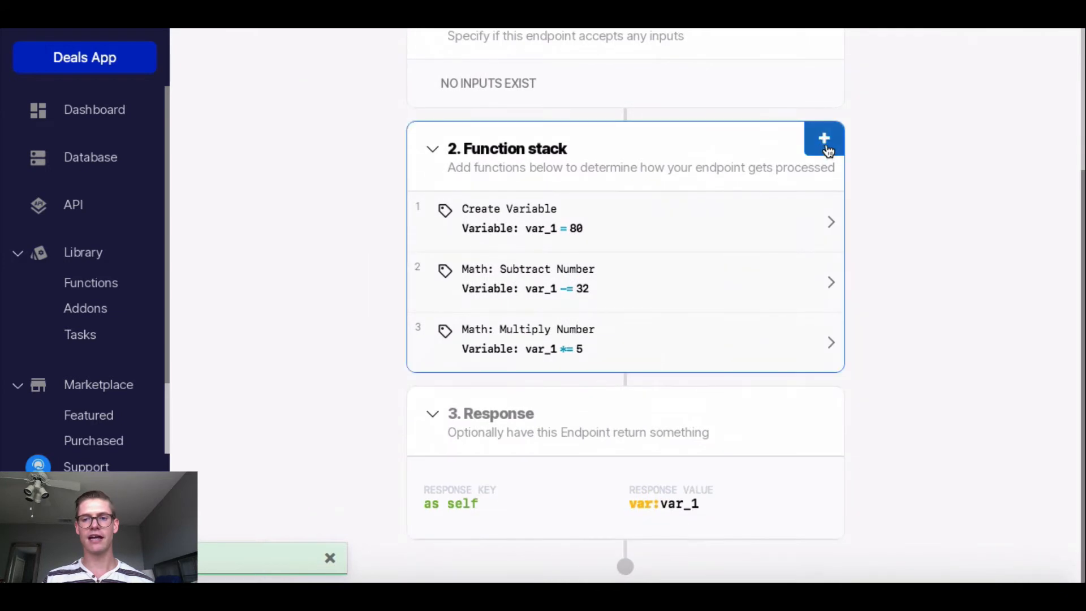
# Step: Add and save a Divide Number step dividing var_1 by 9
pyautogui.click(824, 138)
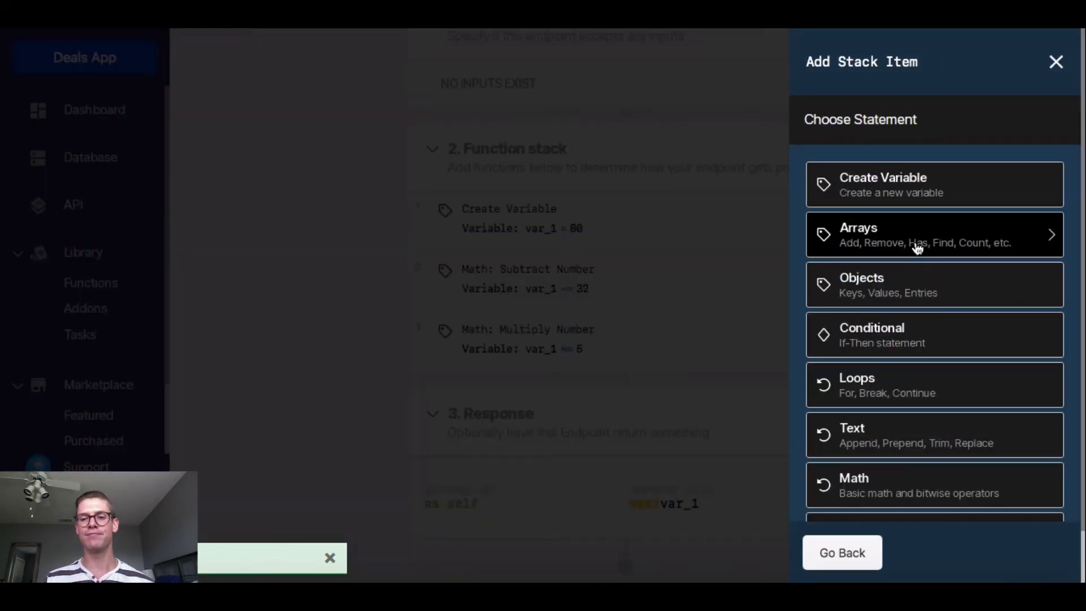
pyautogui.click(932, 484)
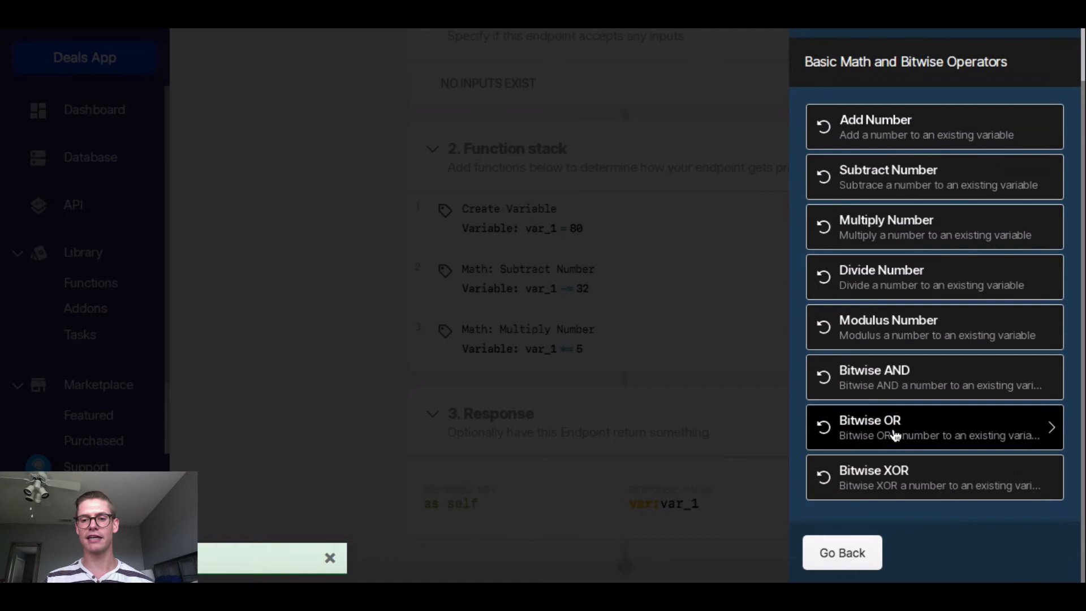
pyautogui.click(934, 277)
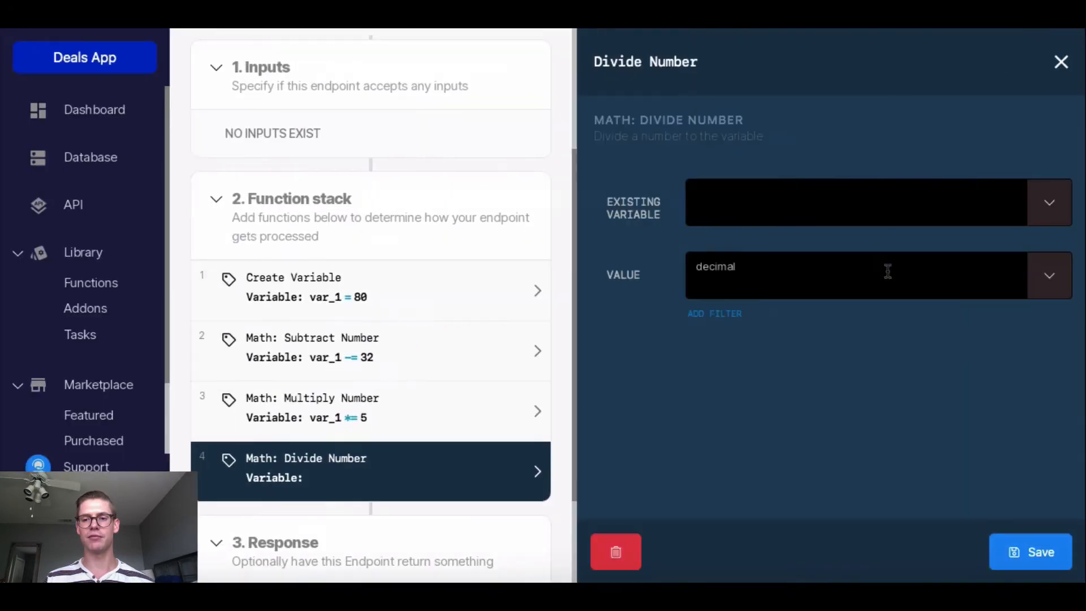
pyautogui.click(872, 203)
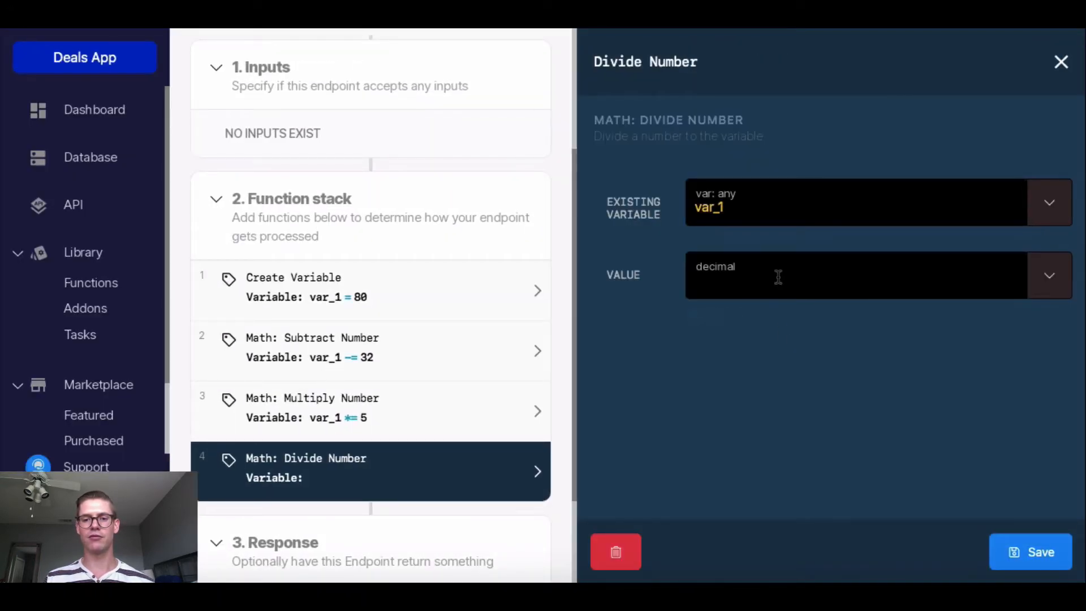
pyautogui.write('9')
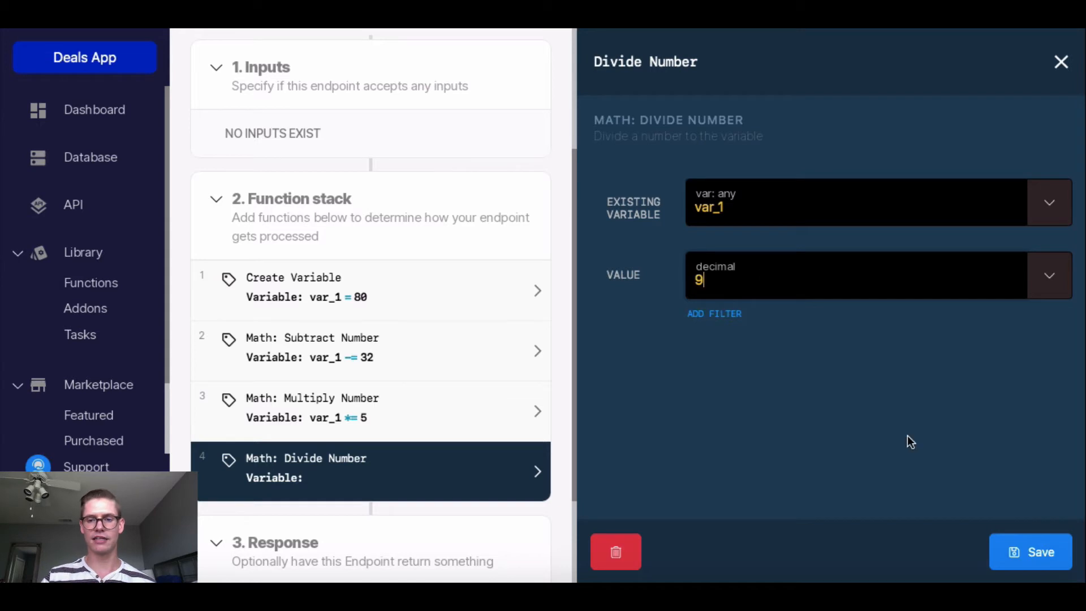
pyautogui.click(1030, 552)
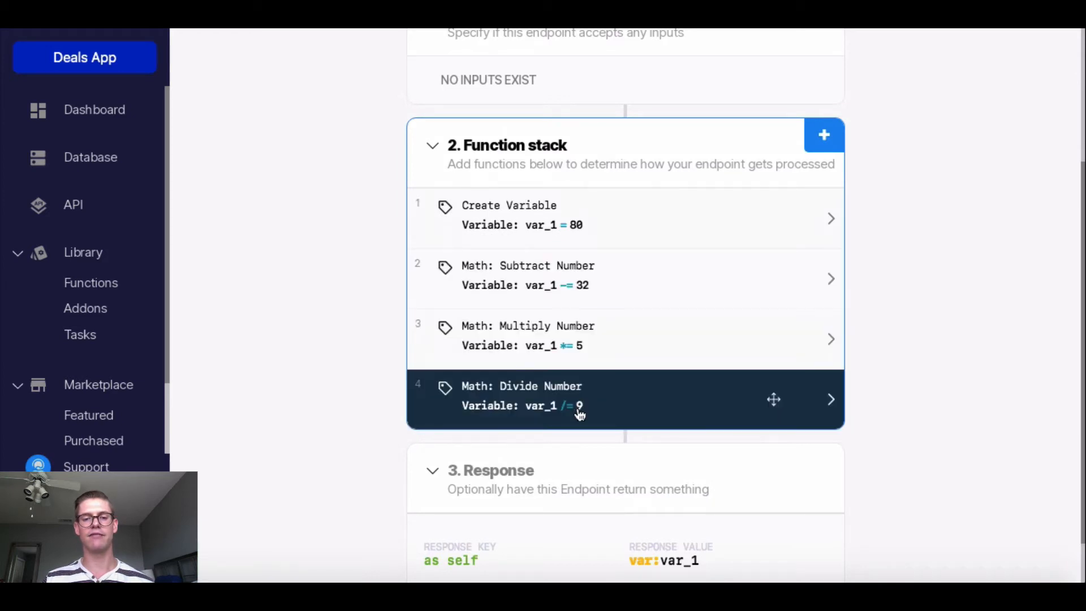
# Step: Test-run the four-step function, see 26.666666666666668, and close the debugger
pyautogui.click(482, 102)
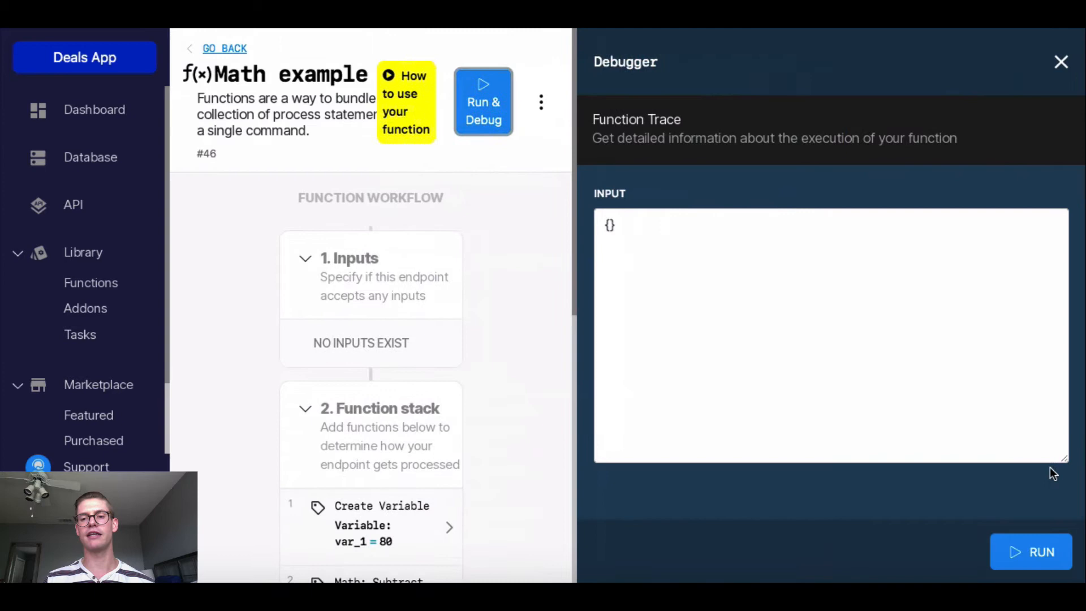
pyautogui.click(1030, 552)
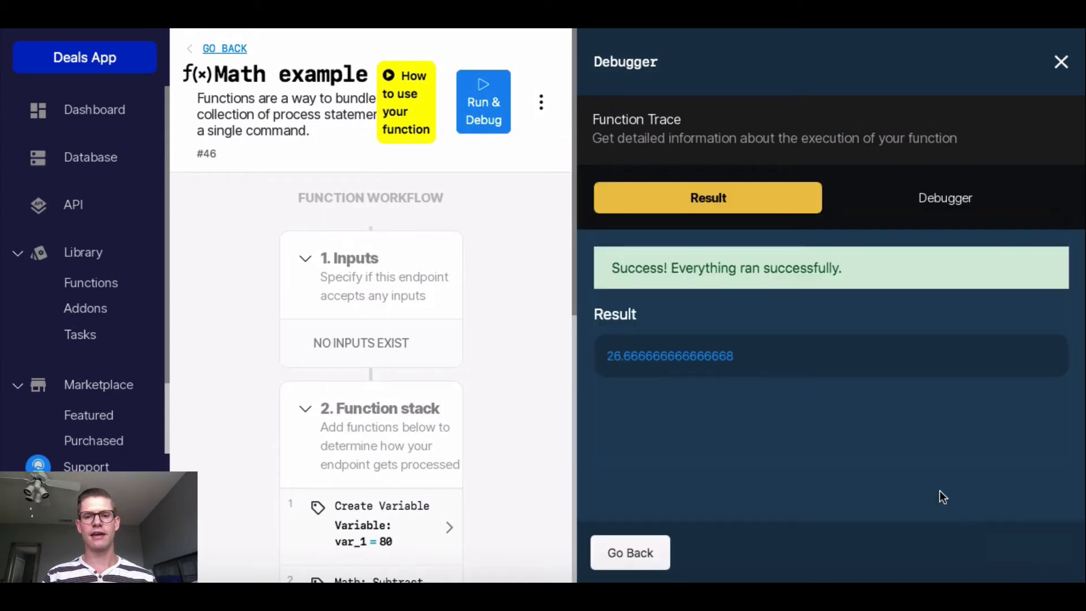
pyautogui.moveTo(634, 370)
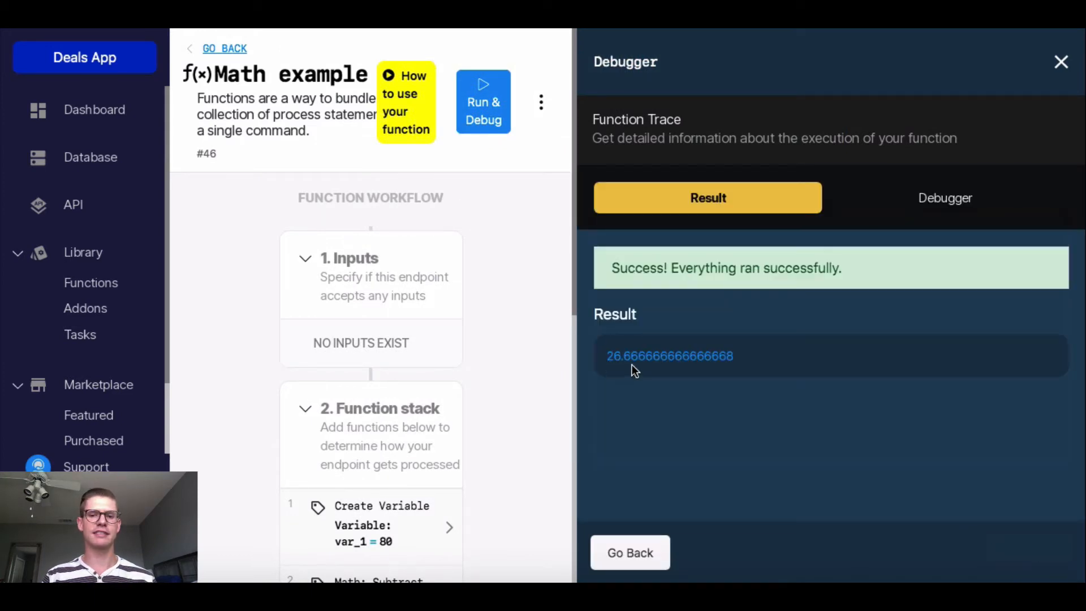
pyautogui.moveTo(571, 428)
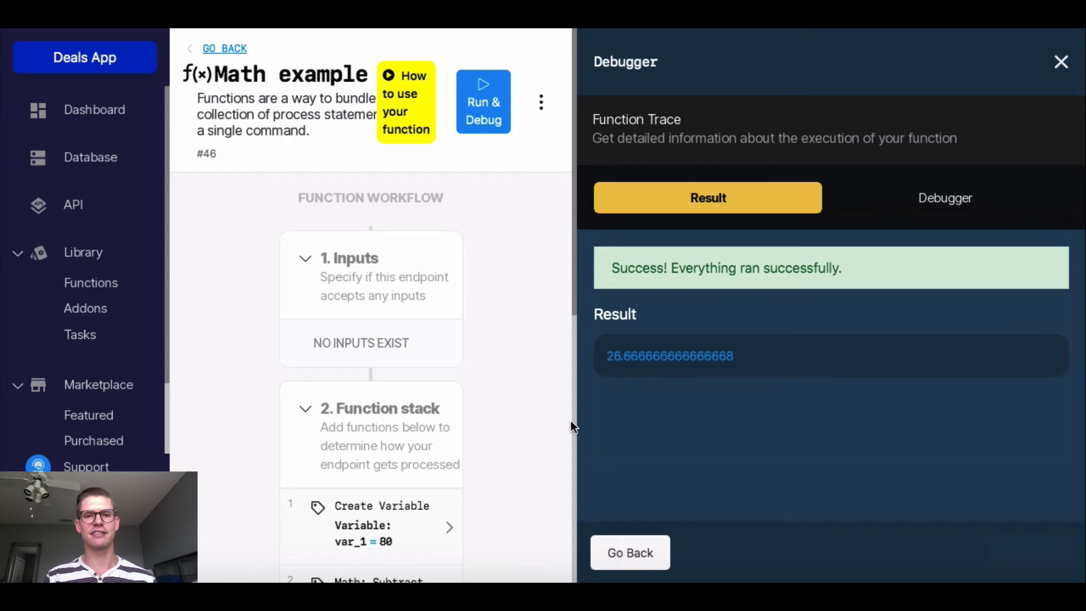
pyautogui.click(944, 197)
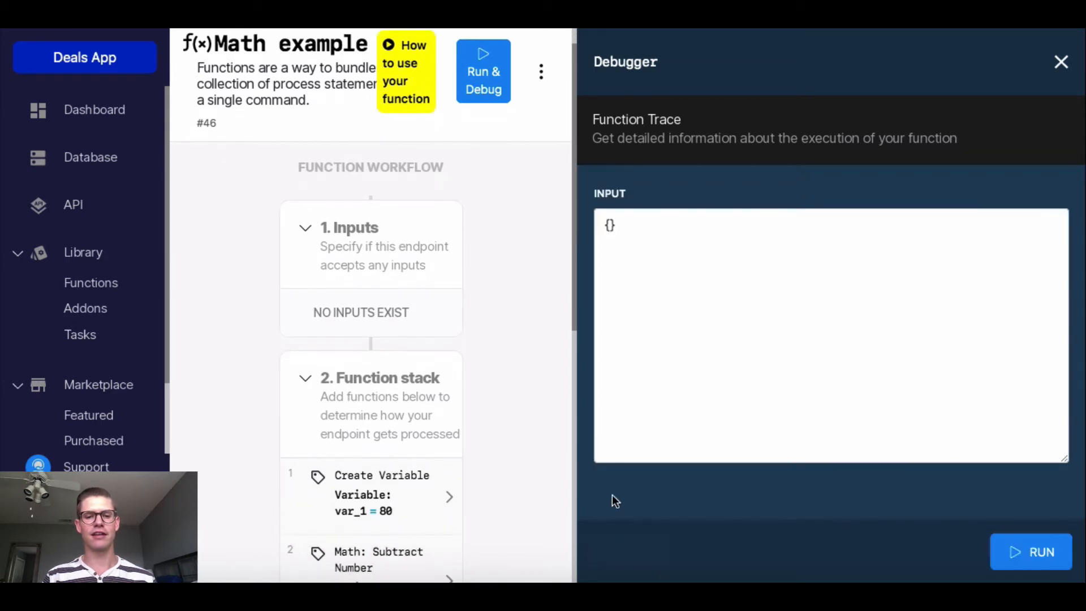
pyautogui.click(1060, 62)
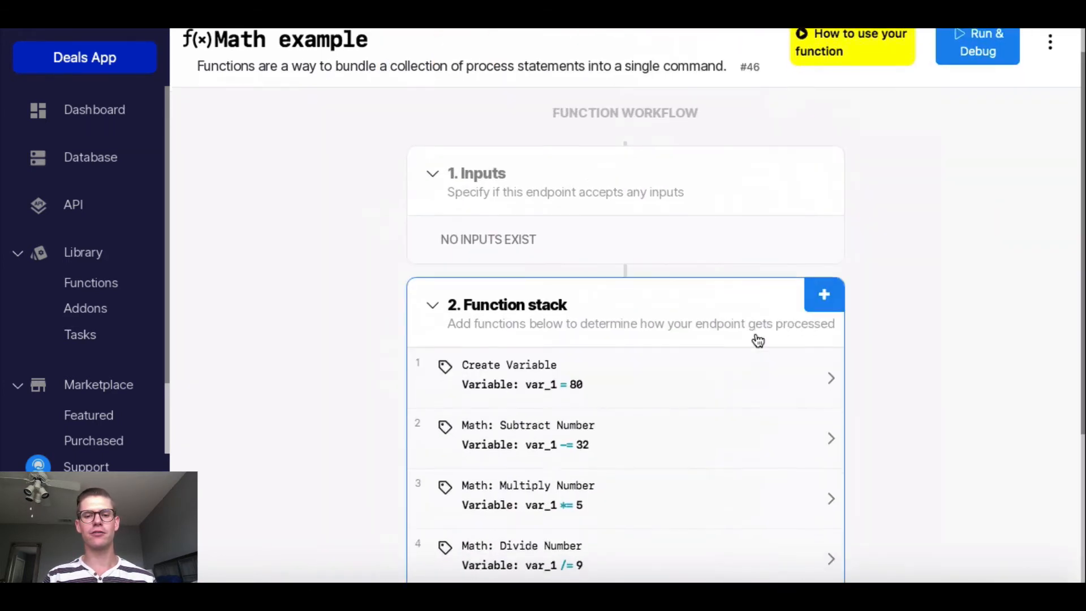
pyautogui.scroll(-3)
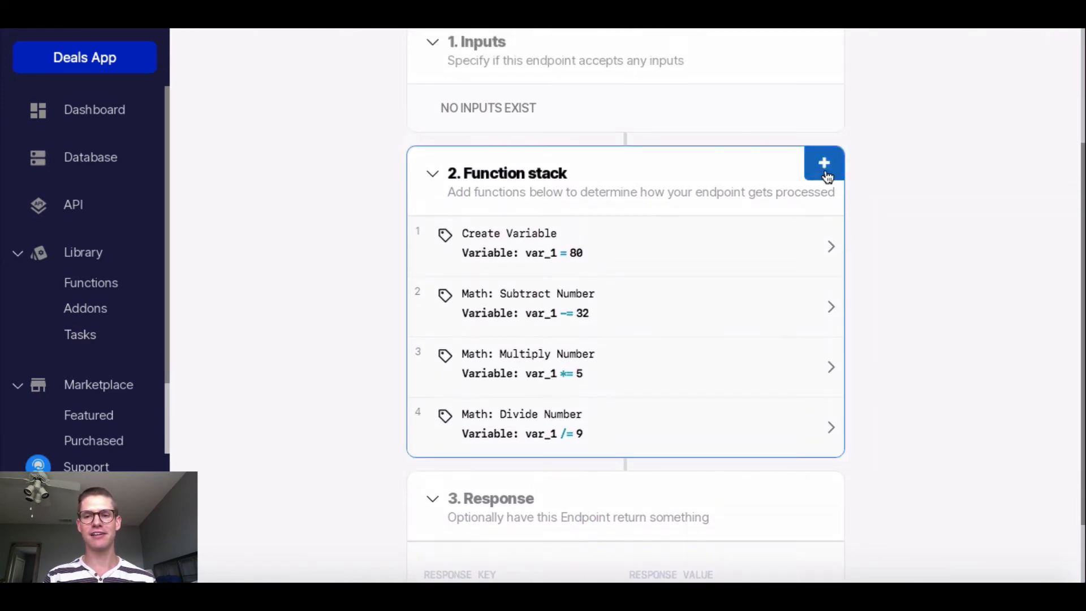
# Step: Add a Create Variable step var_2 with integer value 80
pyautogui.click(824, 164)
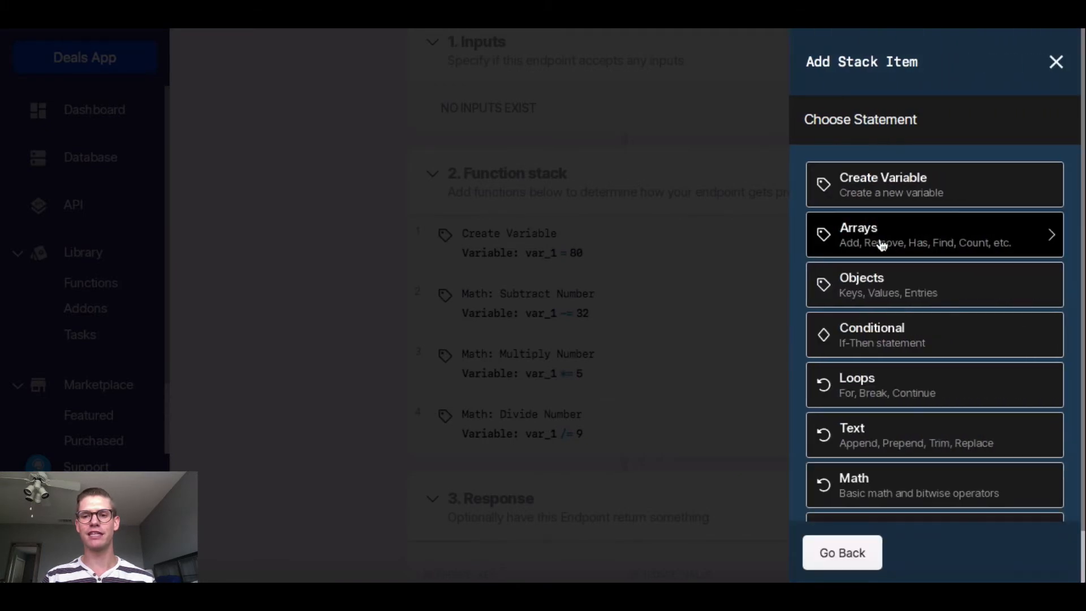
pyautogui.click(1055, 61)
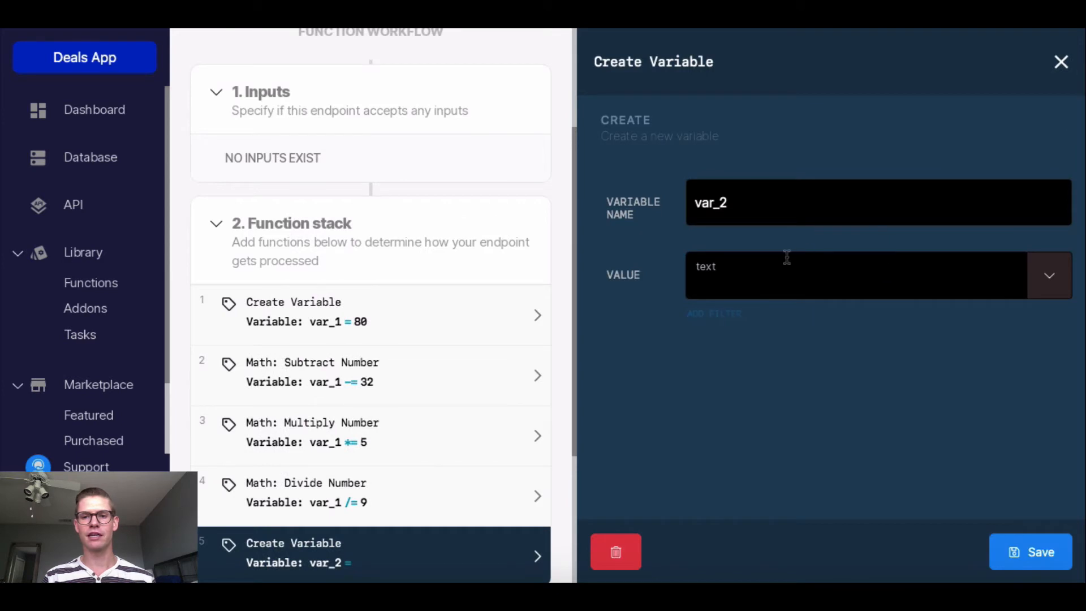
pyautogui.click(1044, 275)
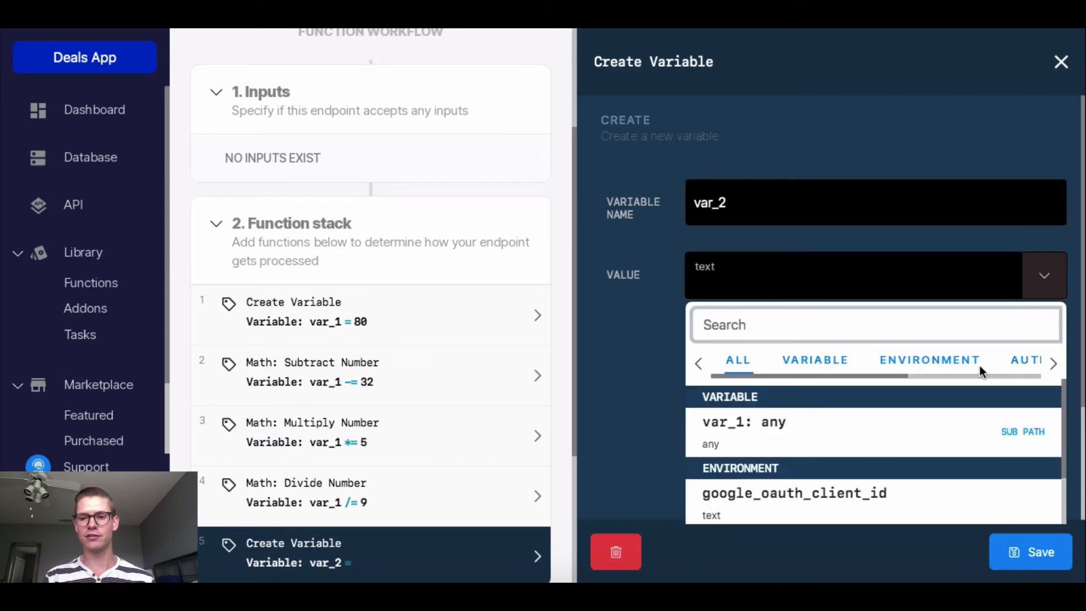
pyautogui.click(1052, 364)
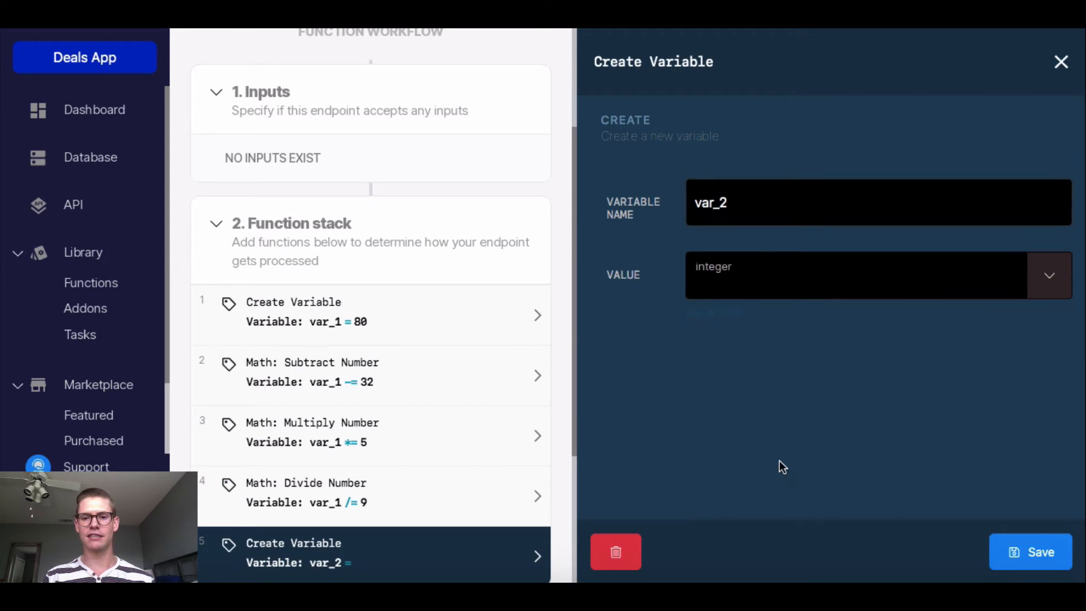
pyautogui.write('80')
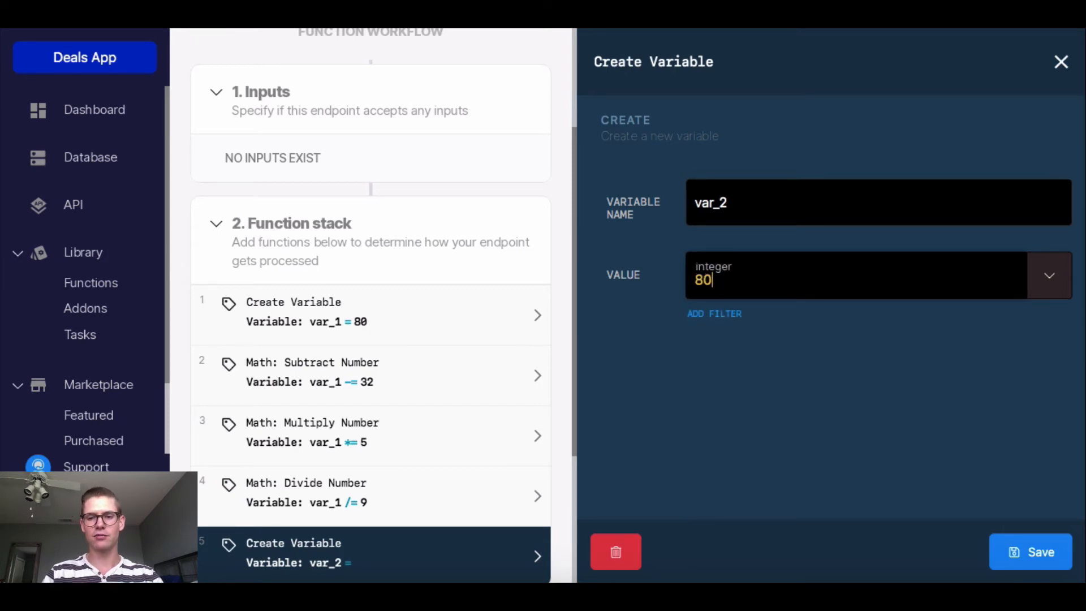
pyautogui.moveTo(714, 314)
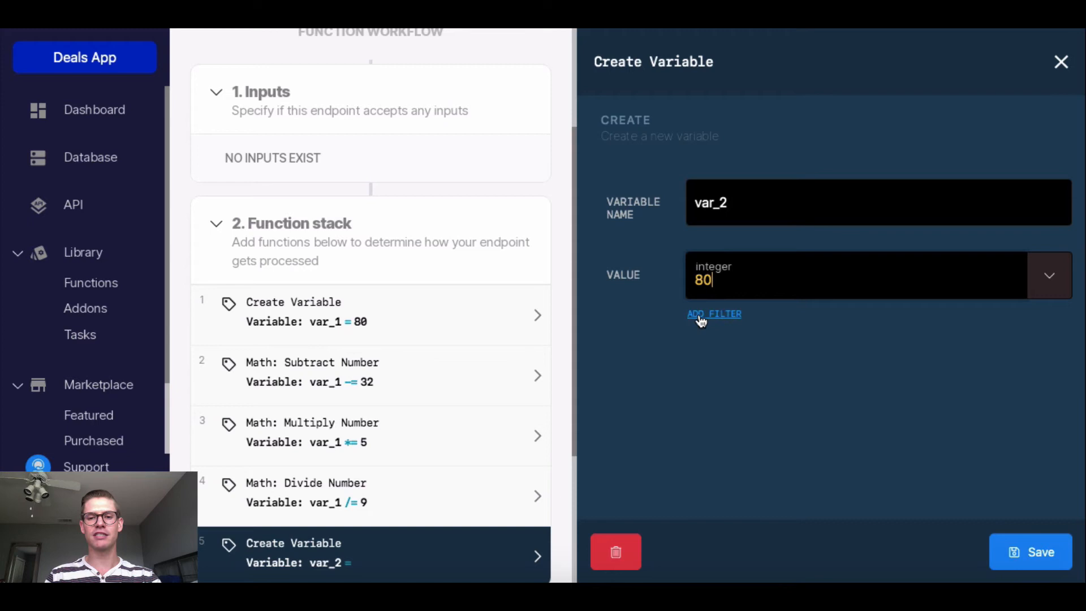
pyautogui.moveTo(706, 324)
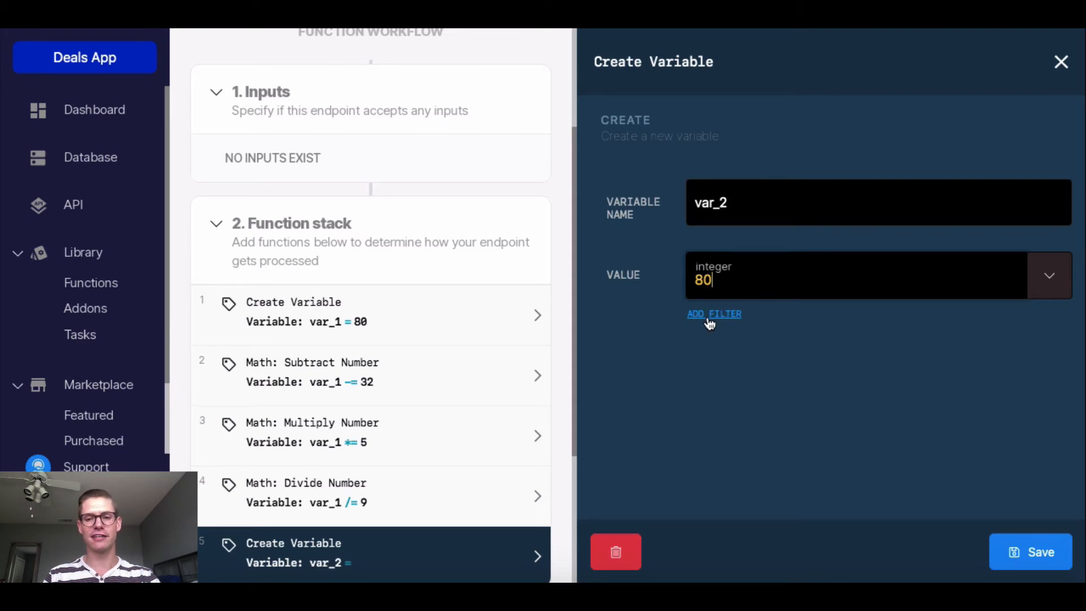
# Step: Apply sub 32, mul 5 and div 9 filters to var_2's value 80, then save
pyautogui.click(713, 314)
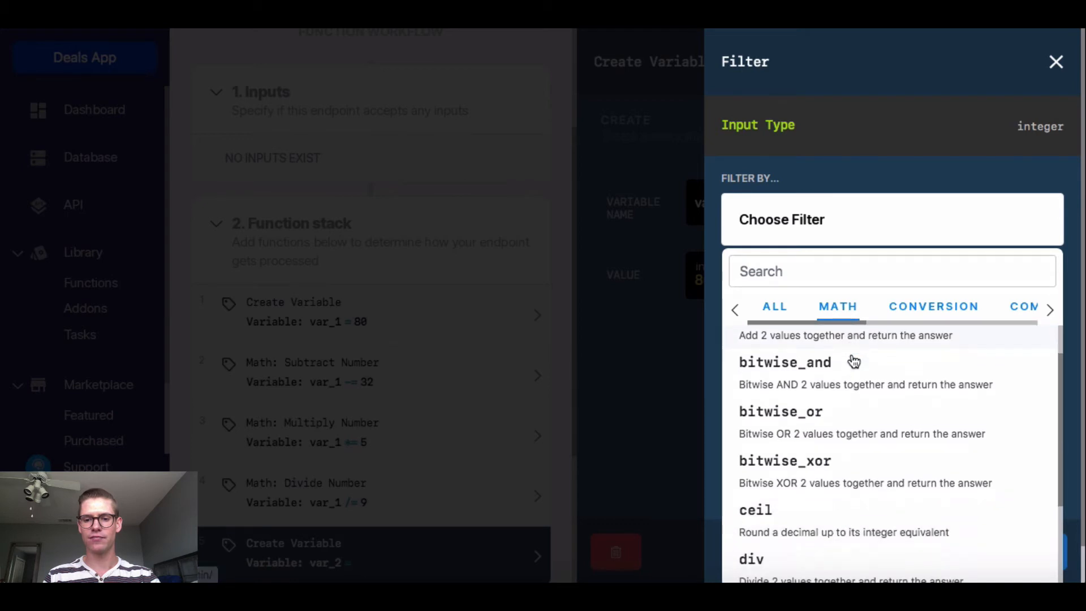
pyautogui.scroll(-3)
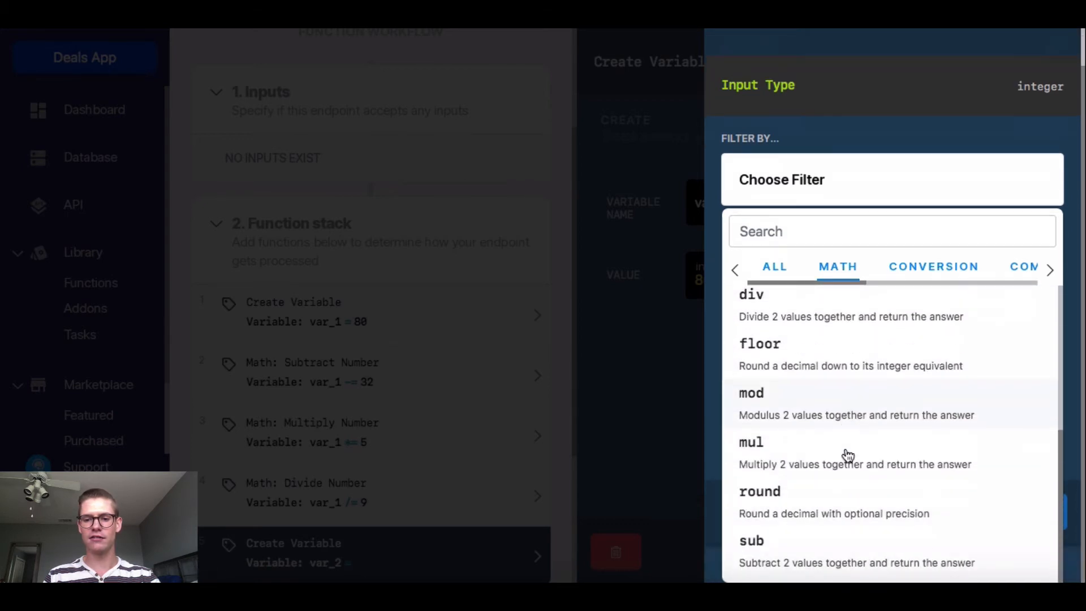
pyautogui.click(752, 541)
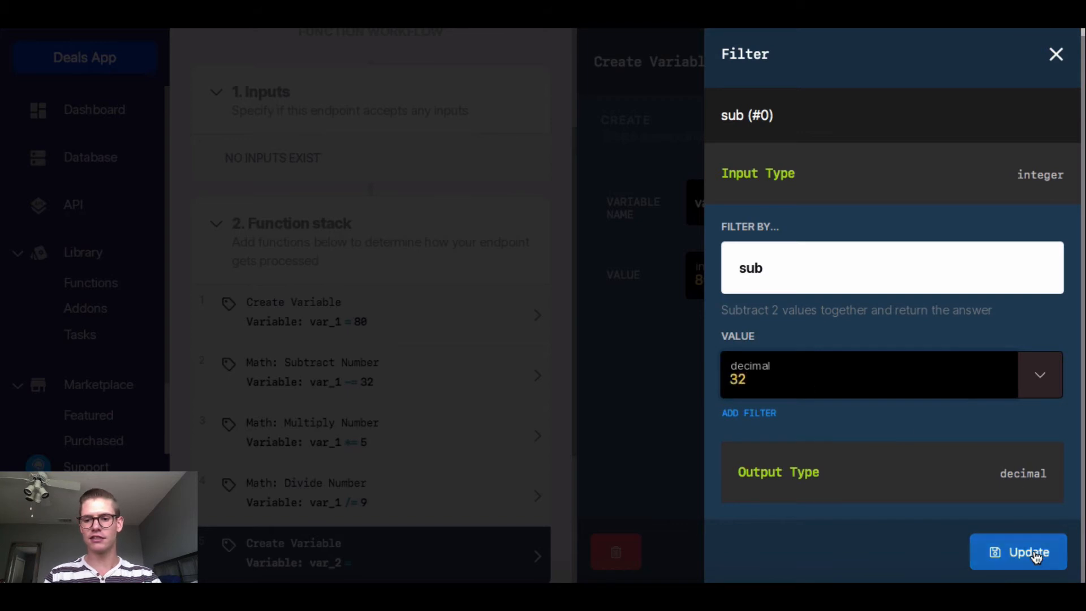
pyautogui.click(1018, 552)
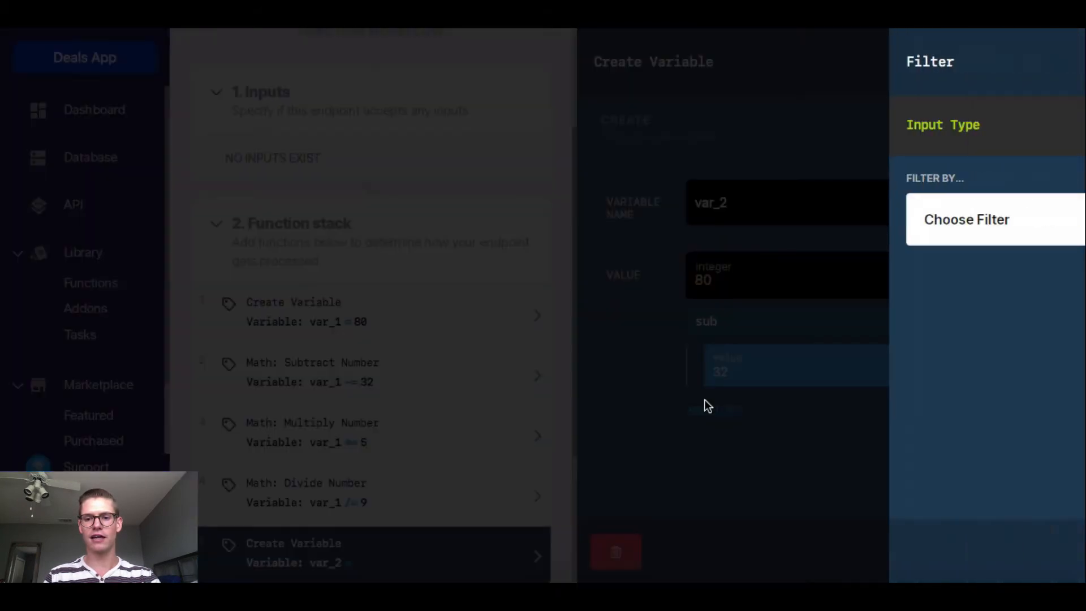
pyautogui.click(966, 219)
pyautogui.write('mul')
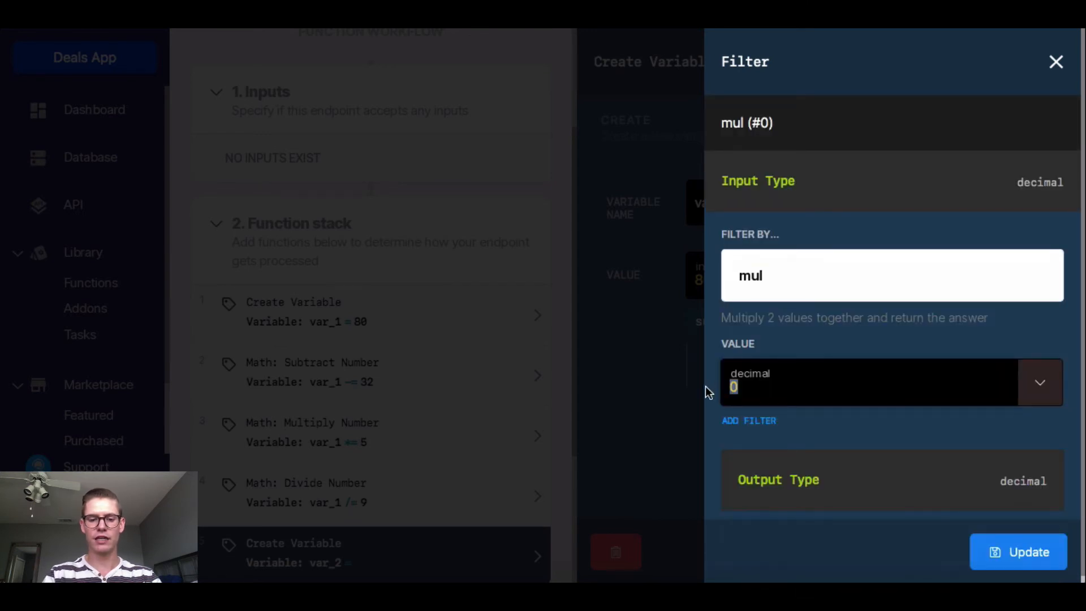
pyautogui.click(1055, 62)
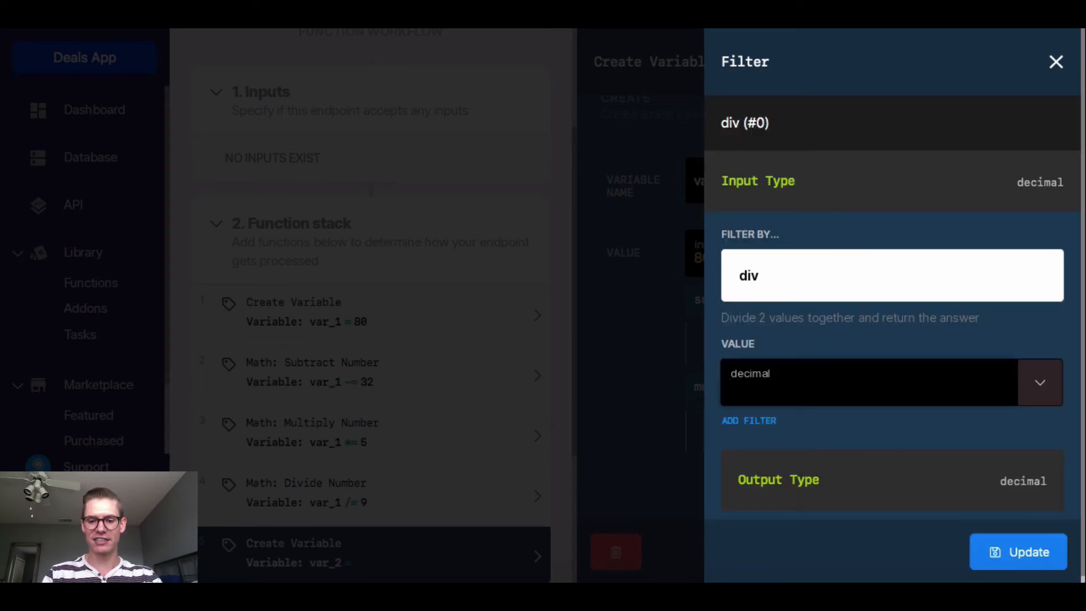
pyautogui.click(1056, 62)
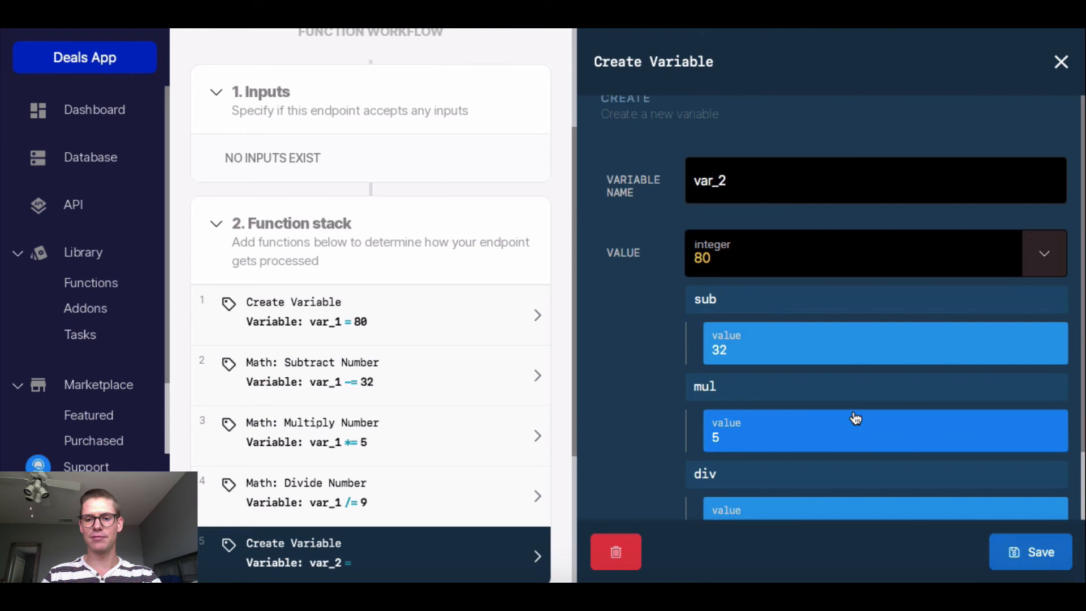
pyautogui.scroll(-3)
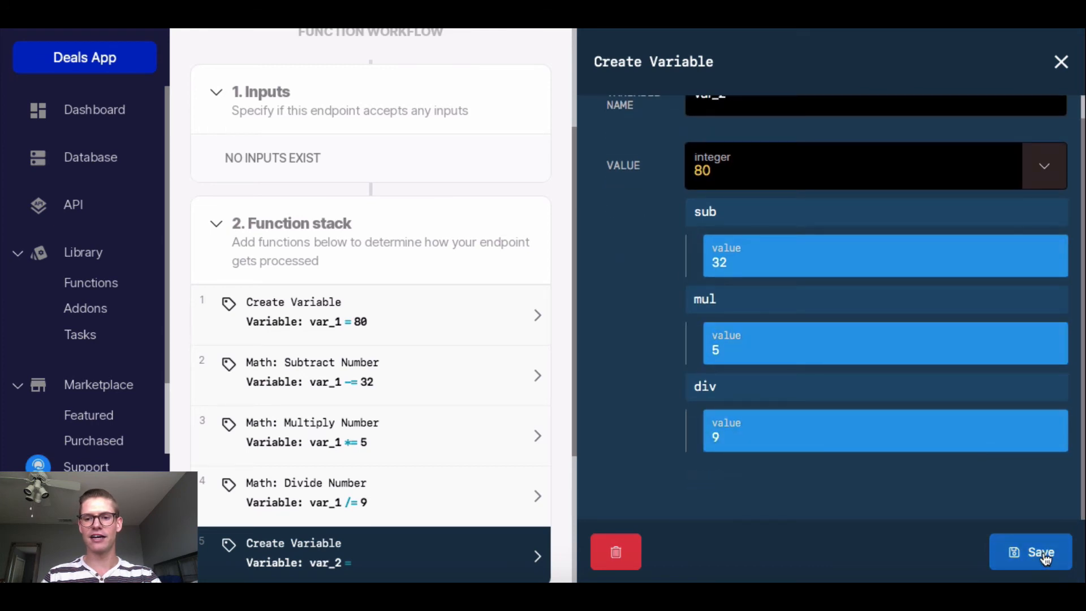
pyautogui.click(1030, 552)
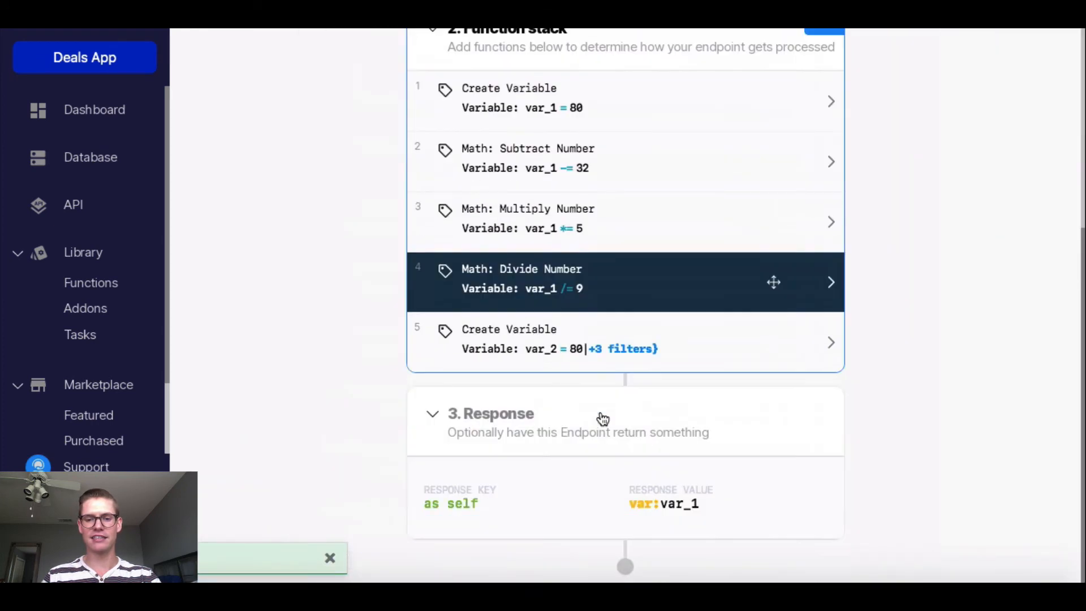
# Step: Return var_2 as the response and test-run the function, getting 26.666666666666668
pyautogui.click(661, 504)
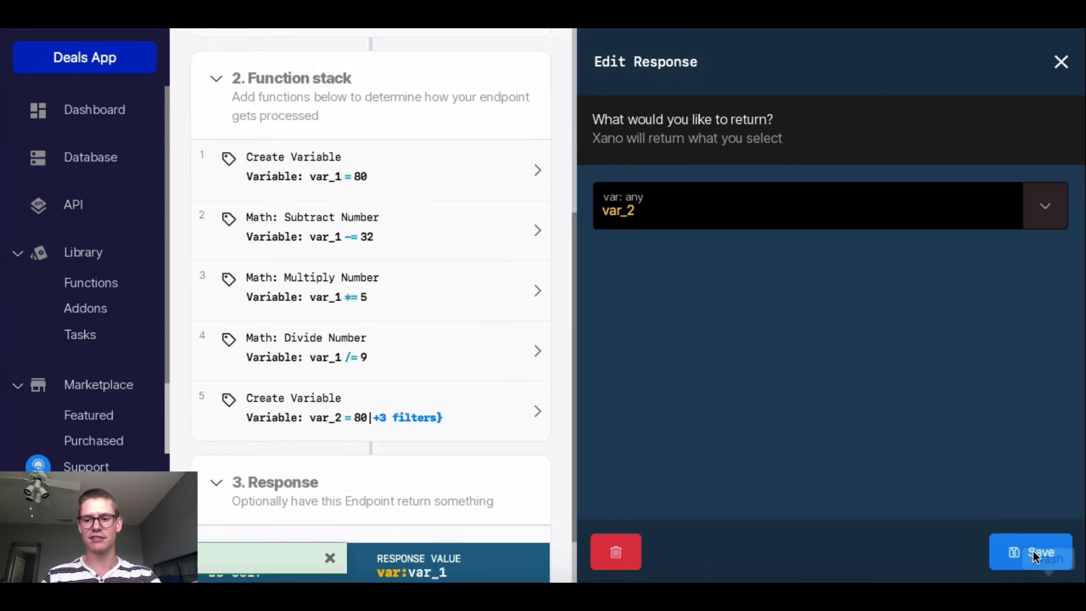
pyautogui.click(1031, 552)
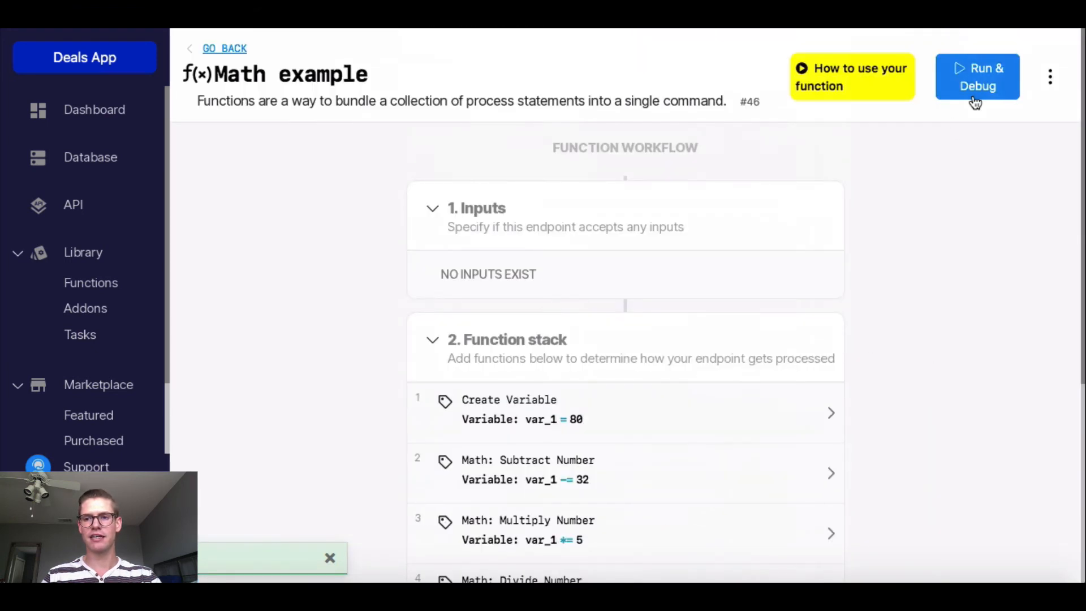
pyautogui.click(977, 77)
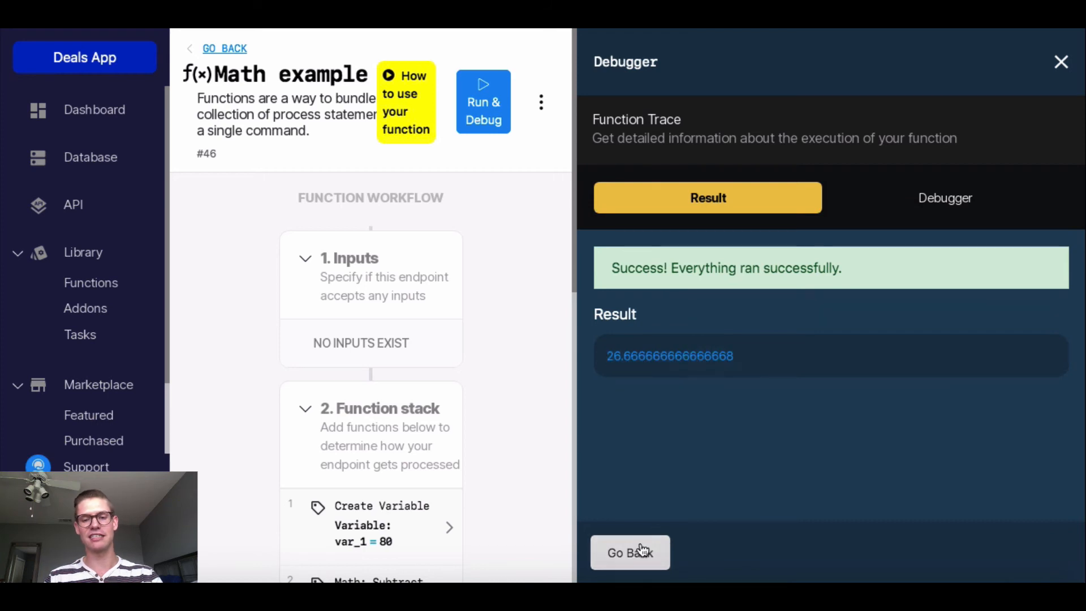
pyautogui.click(629, 552)
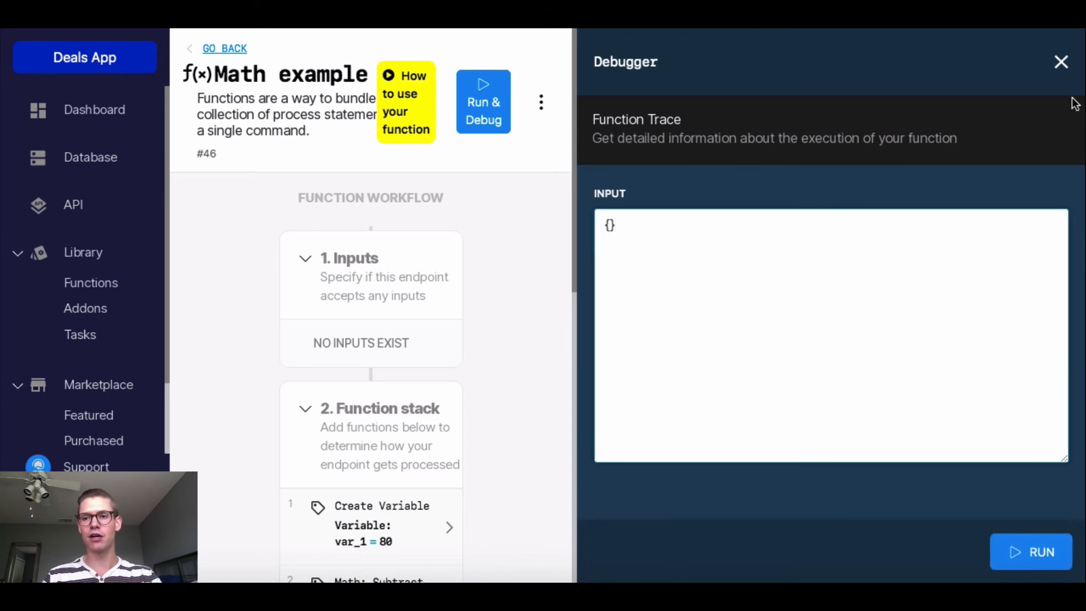
pyautogui.click(1060, 62)
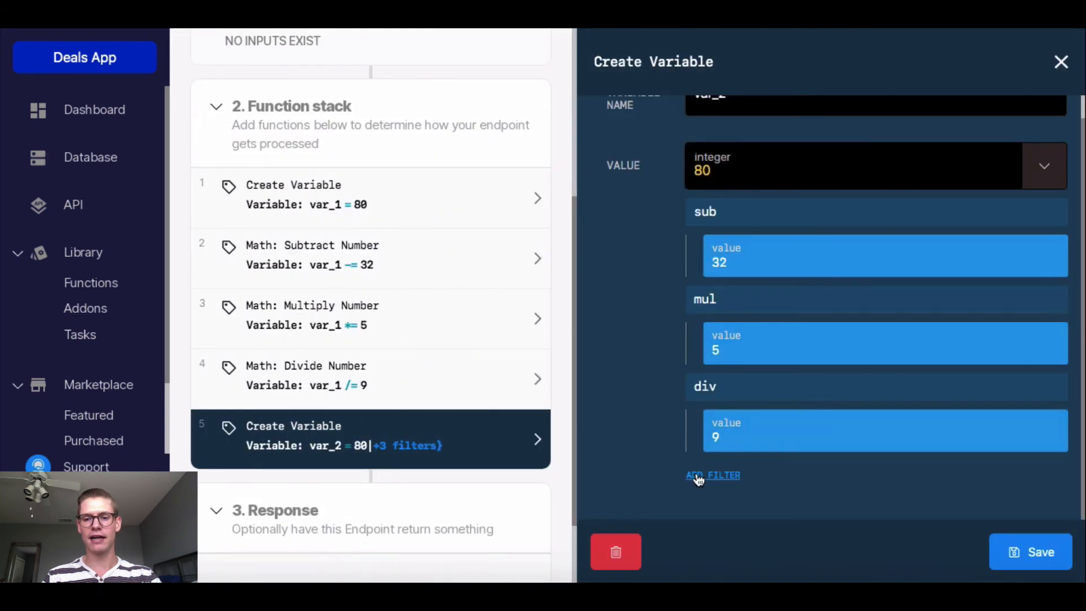
# Step: Add a round filter with precision 2 to var_2 and save the step
pyautogui.click(712, 475)
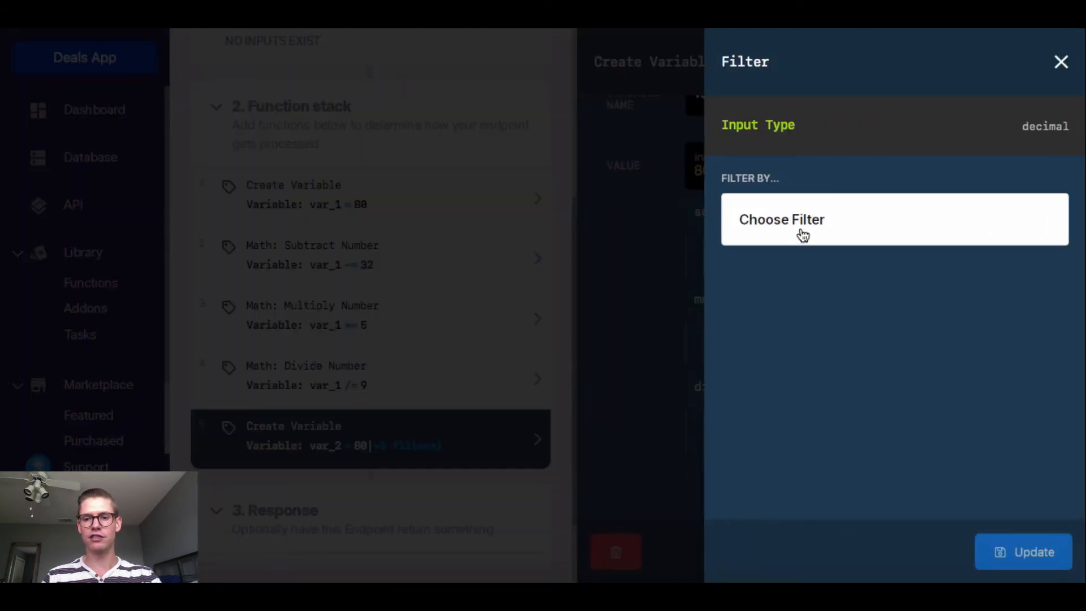
pyautogui.click(780, 219)
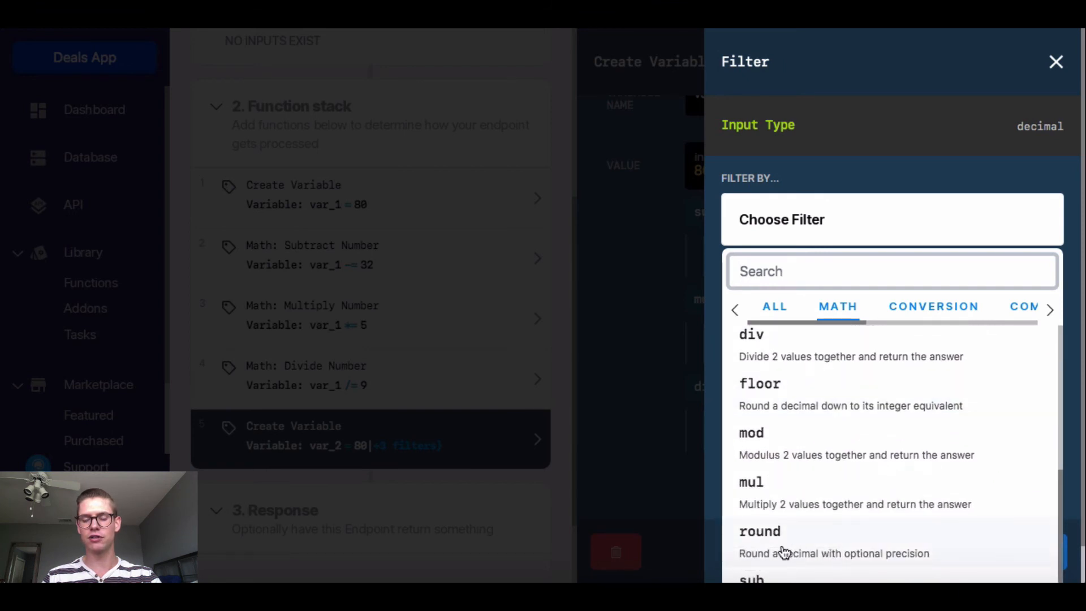
pyautogui.click(759, 531)
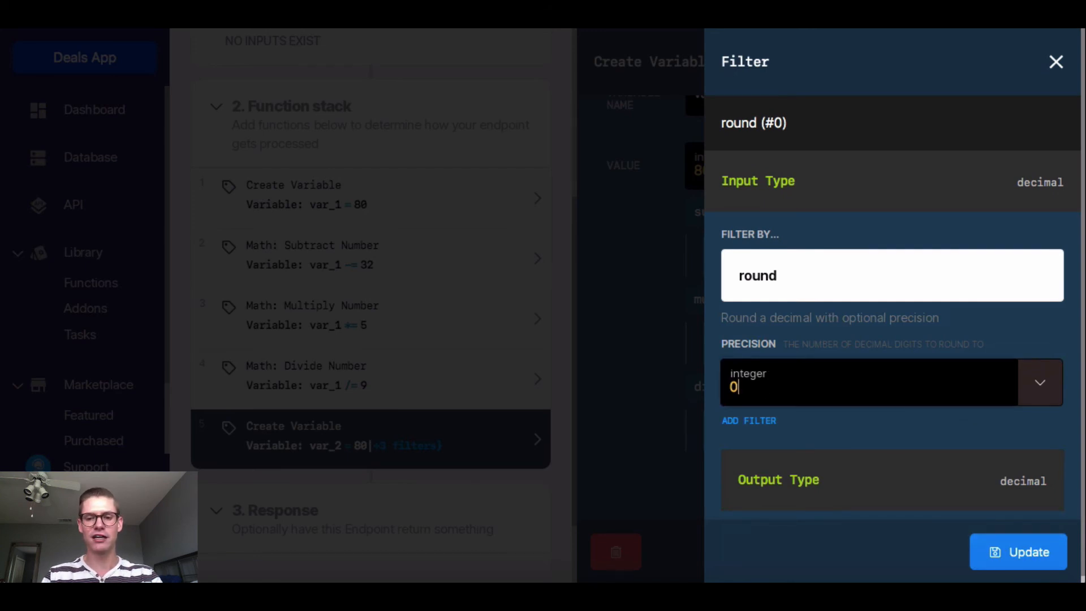
pyautogui.write('2')
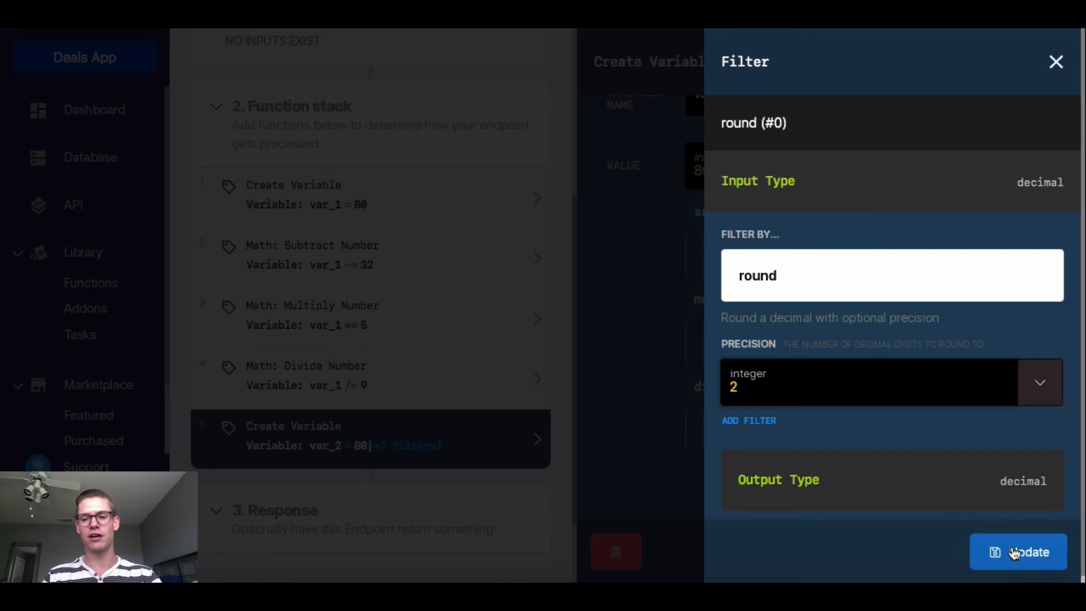
pyautogui.click(1017, 552)
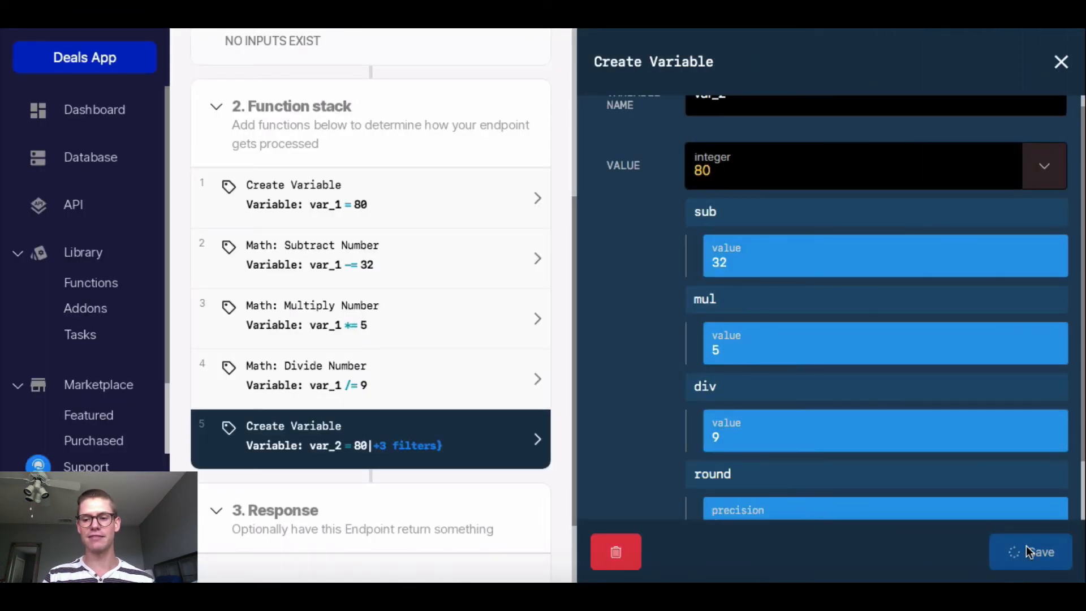
pyautogui.click(1031, 552)
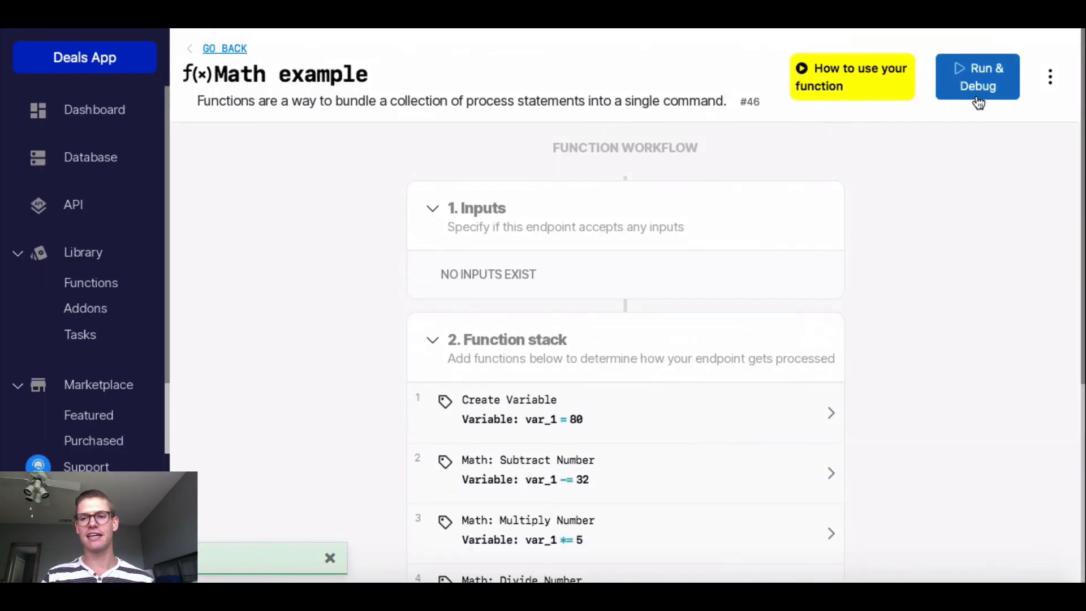
# Step: Run the function again, confirm it returns 26.67, and close the debugger
pyautogui.click(977, 77)
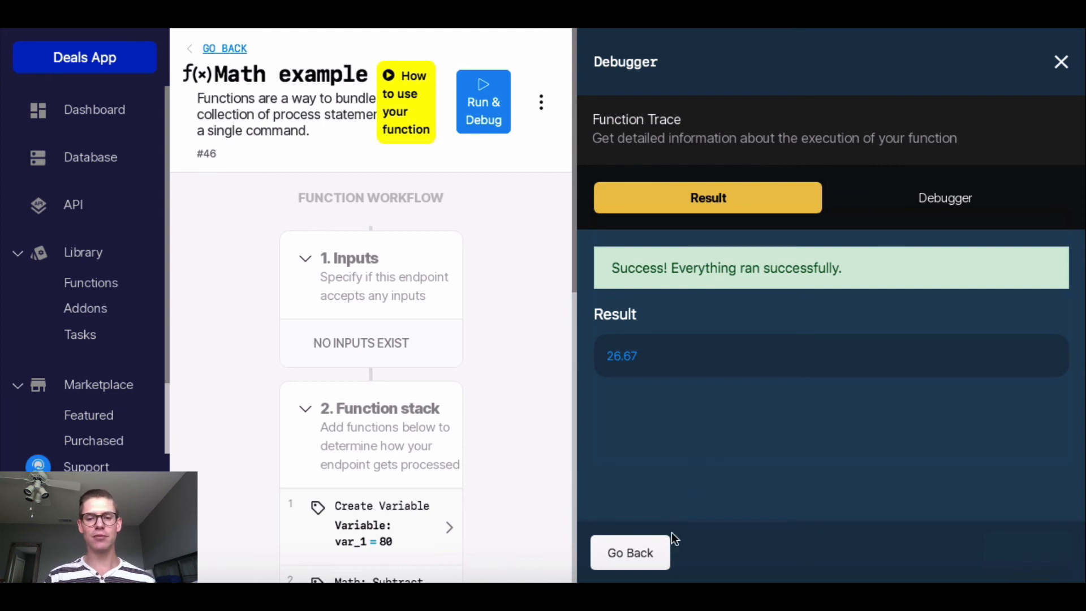
pyautogui.click(629, 552)
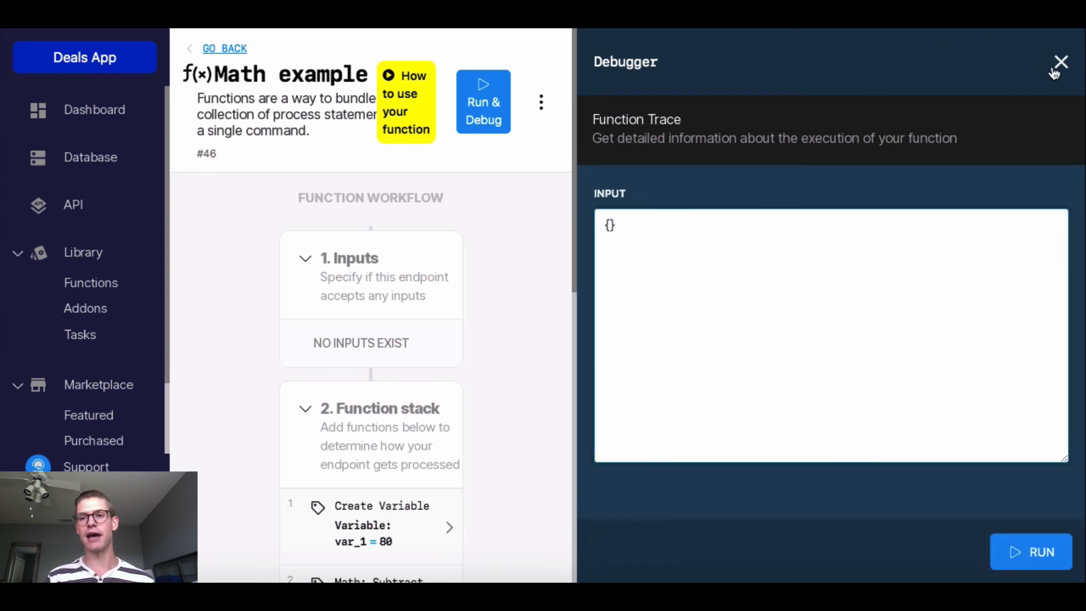
pyautogui.click(1060, 62)
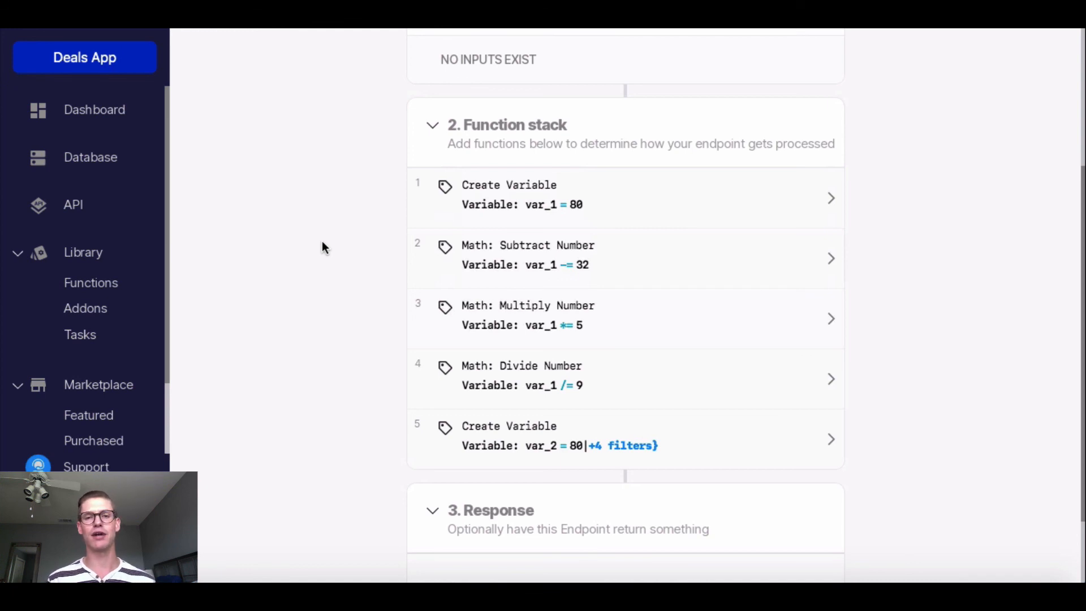
pyautogui.moveTo(298, 206)
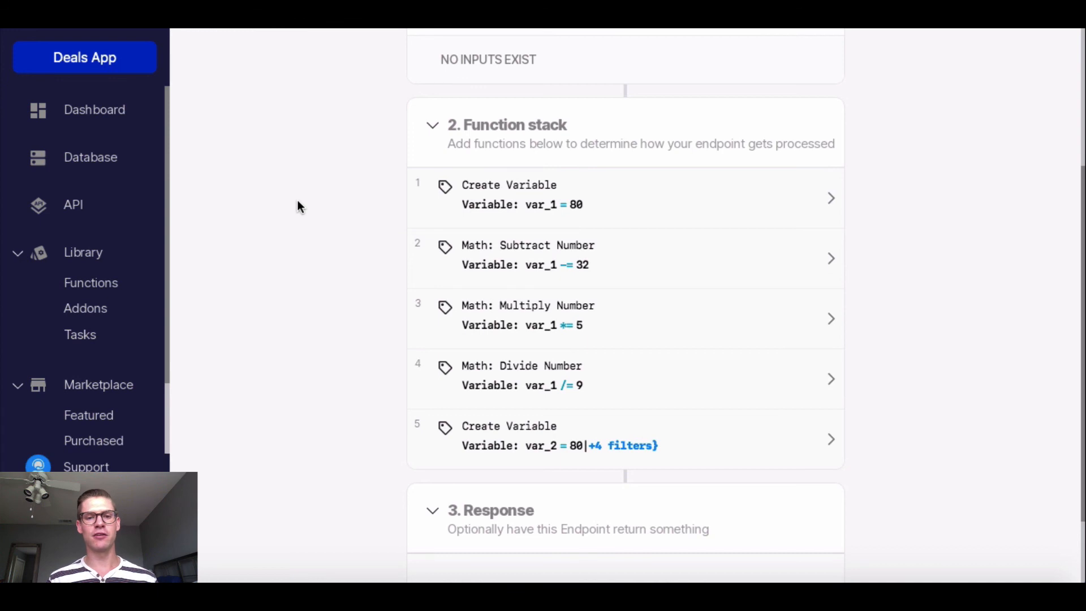